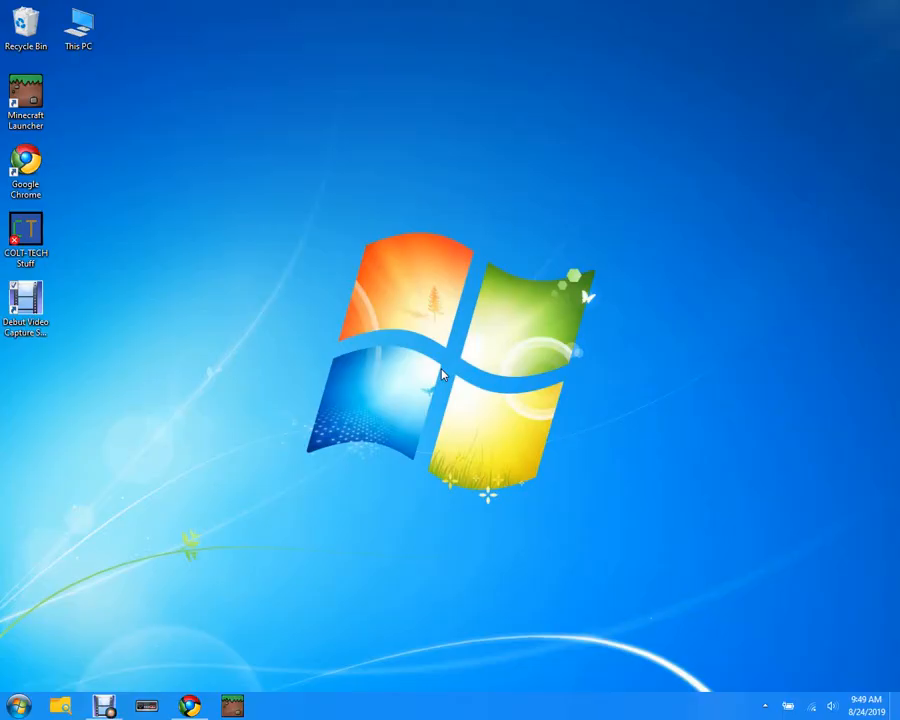
mouse_move(440, 360)
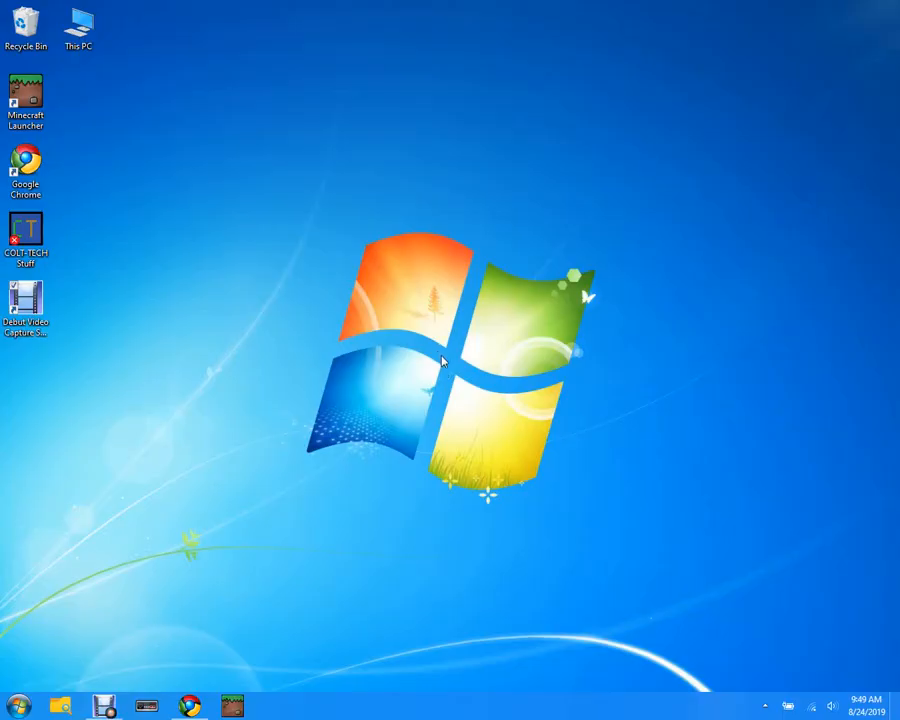
mouse_move(648, 234)
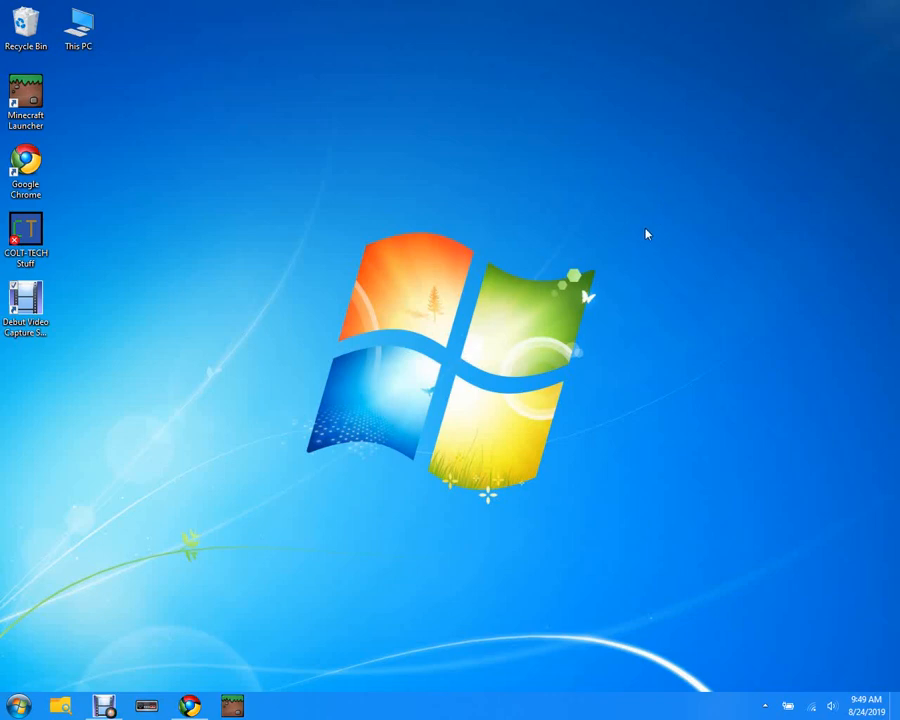
mouse_move(646, 242)
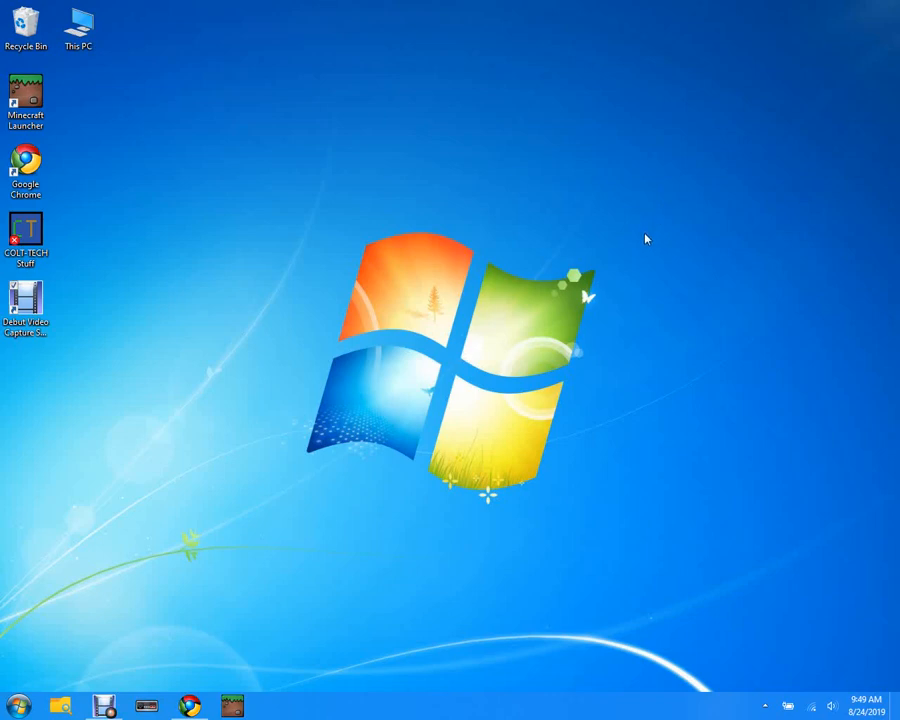
mouse_move(648, 218)
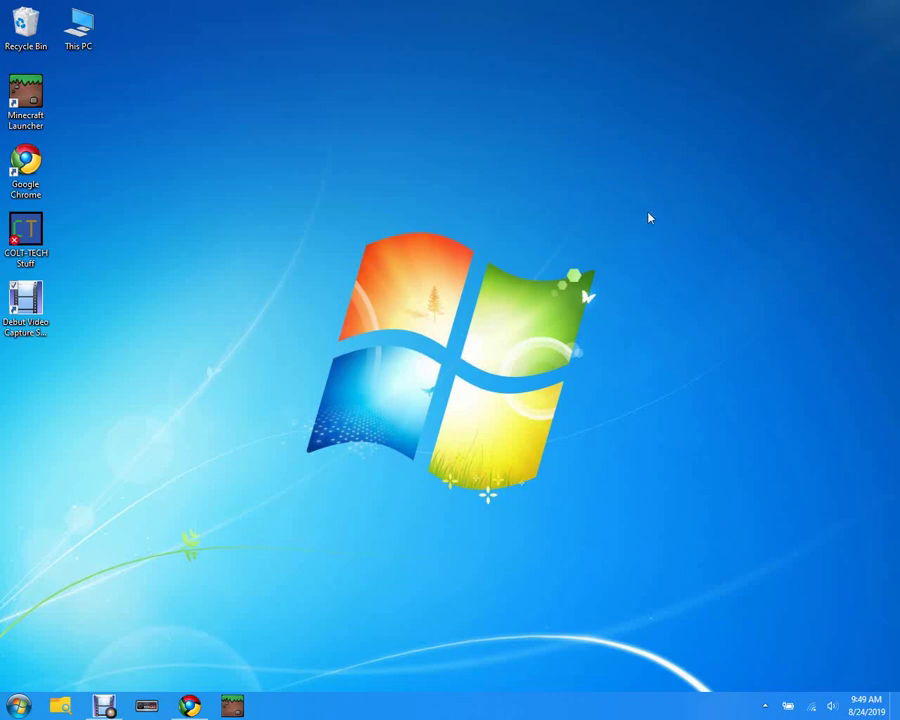
mouse_move(266, 440)
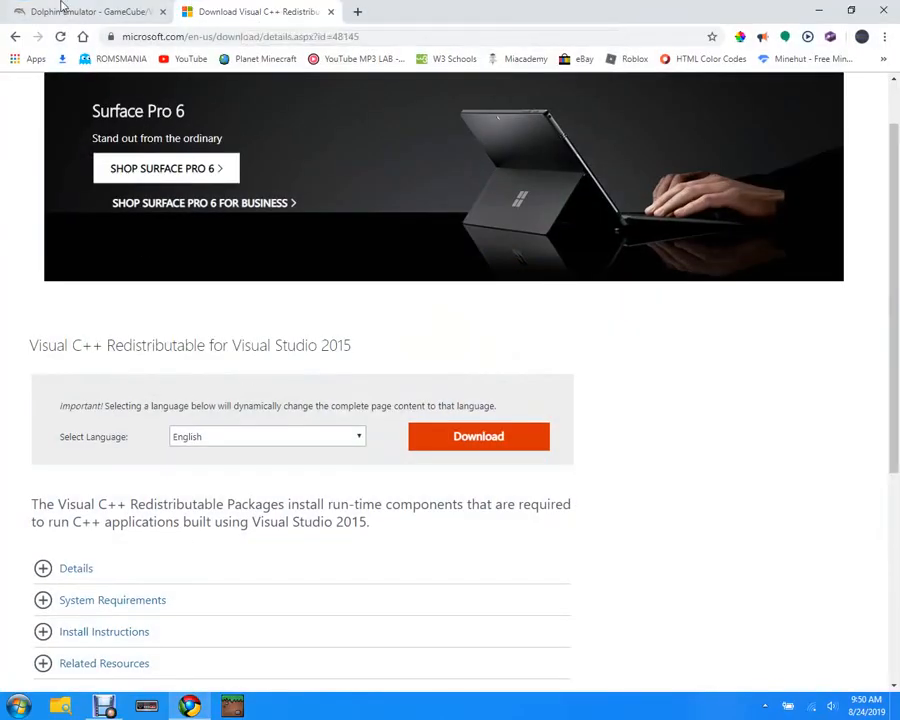
Go to dolphin-emu.org's Download Dolphin 5.0 page and scroll the development versions list.
click(76, 16)
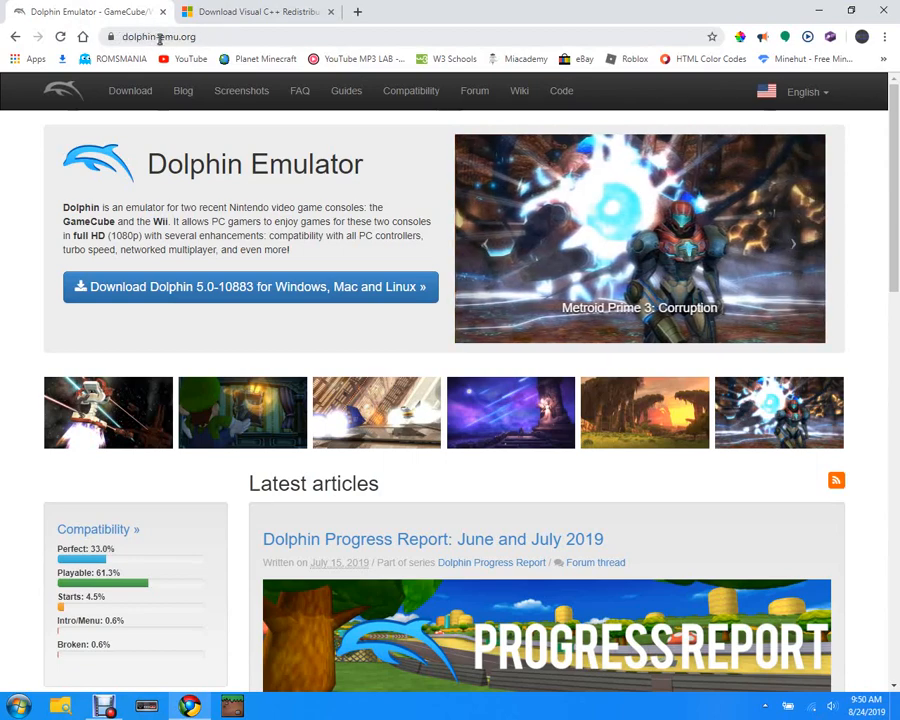
mouse_move(256, 128)
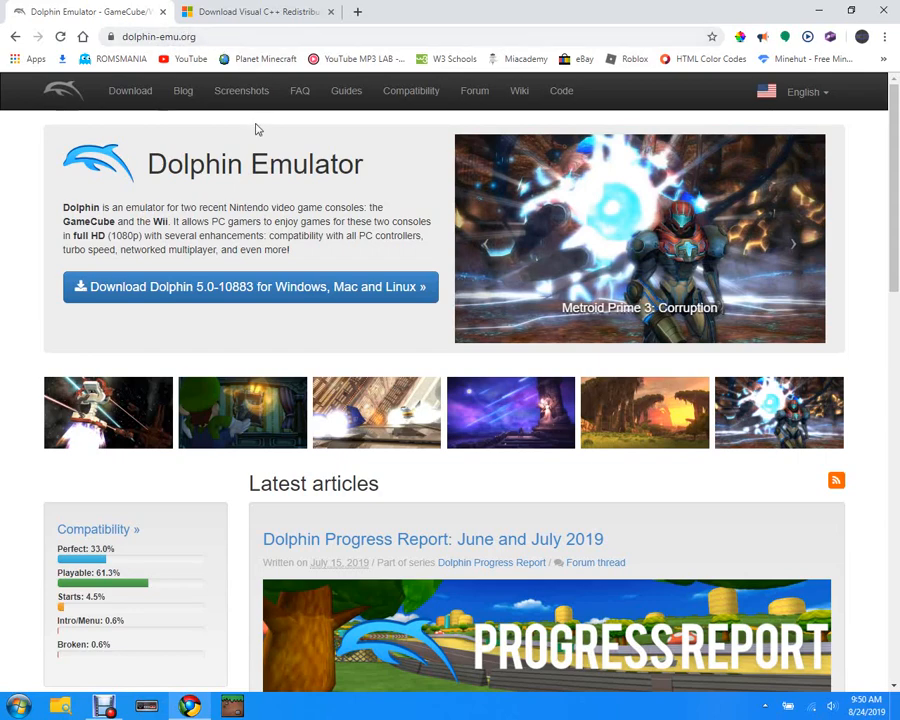
mouse_move(300, 292)
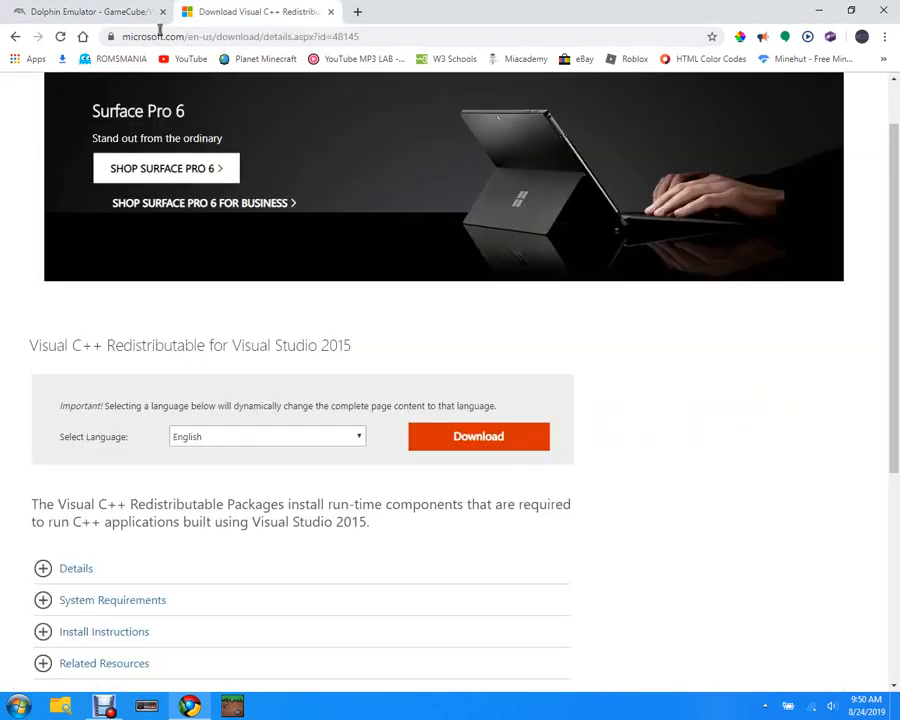
click(84, 12)
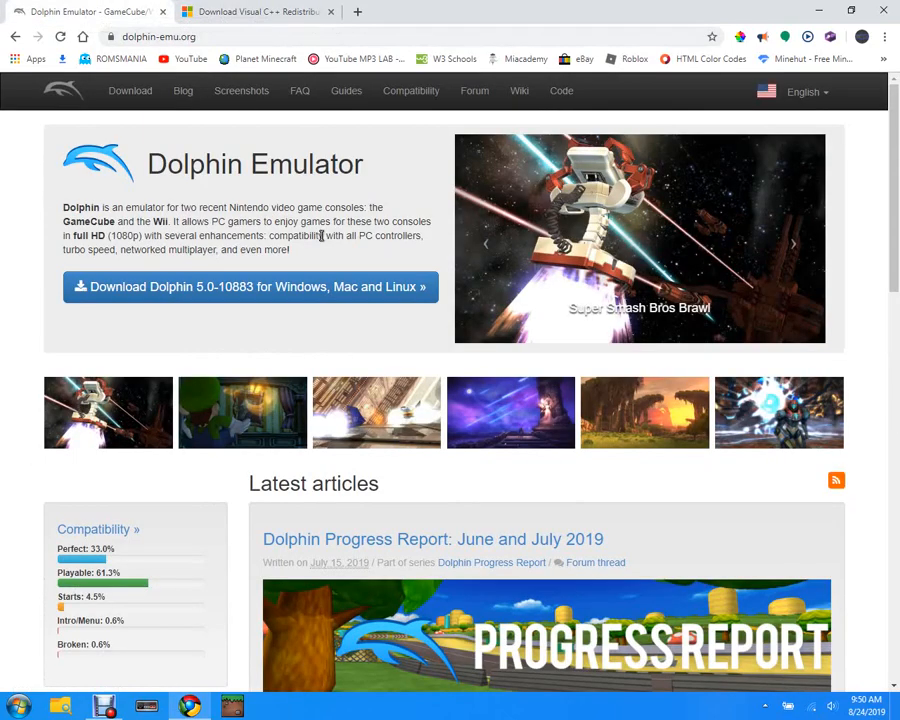
mouse_move(332, 224)
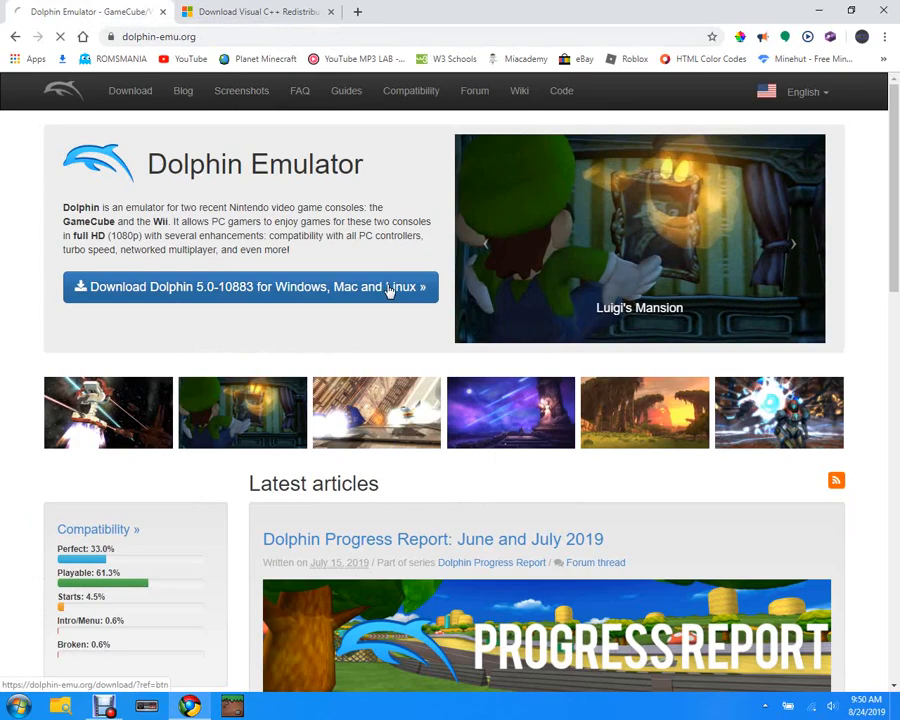
click(250, 288)
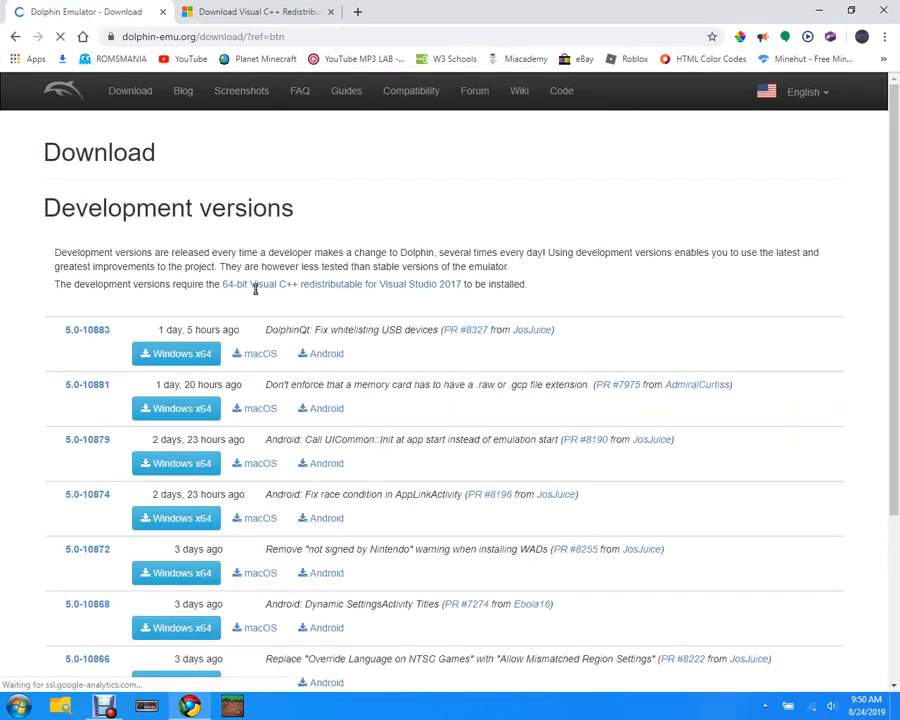
scroll(down, 3)
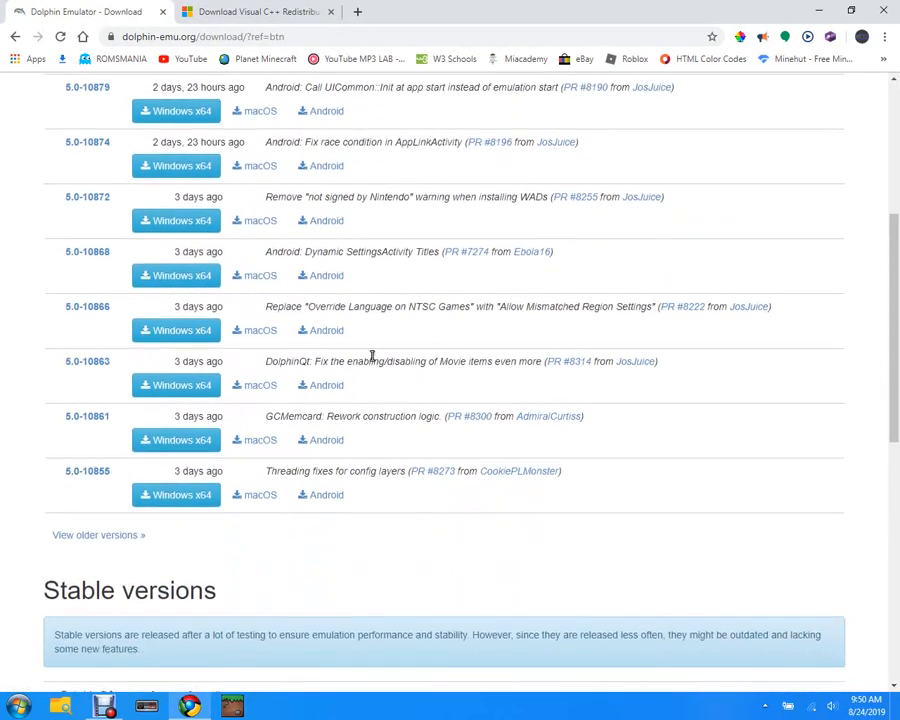
scroll(down, 3)
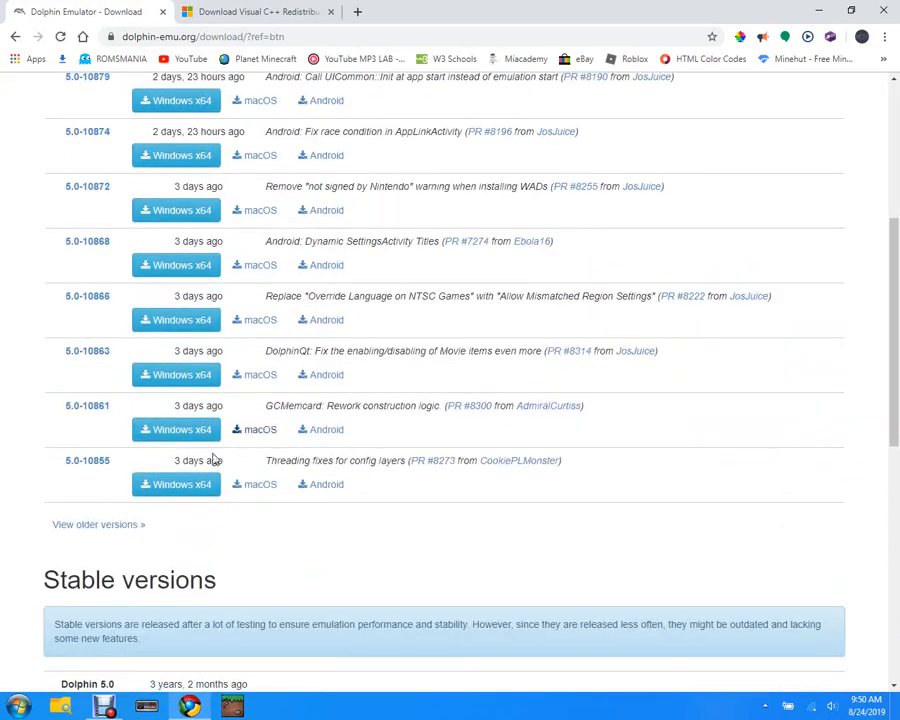
Show the Downloads › Dolphin Emulator folder and select the dolphin-master 5.0-9616 7z archive.
click(98, 524)
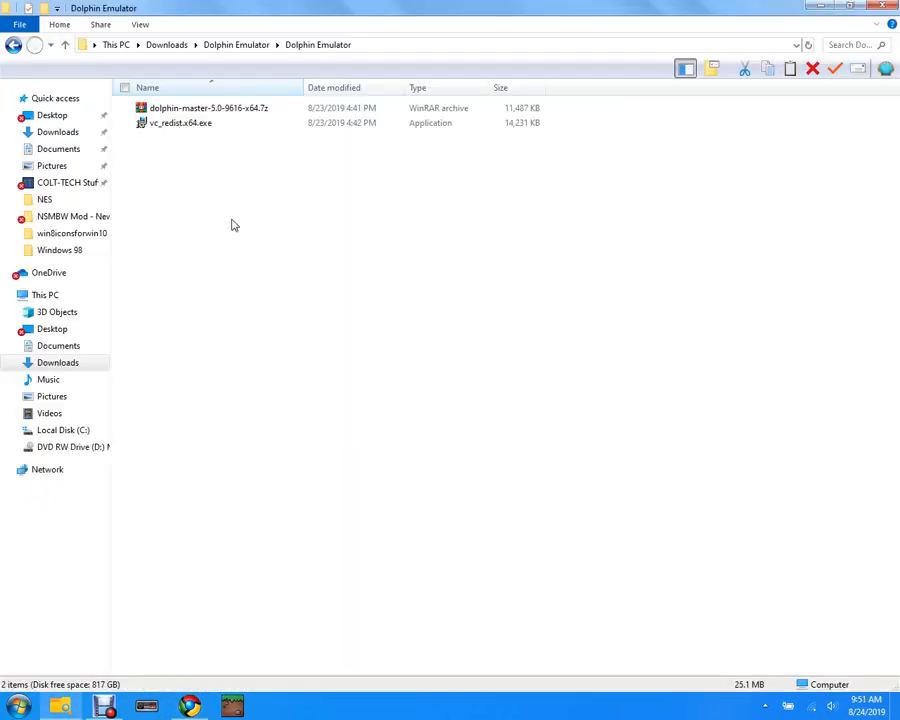
click(210, 108)
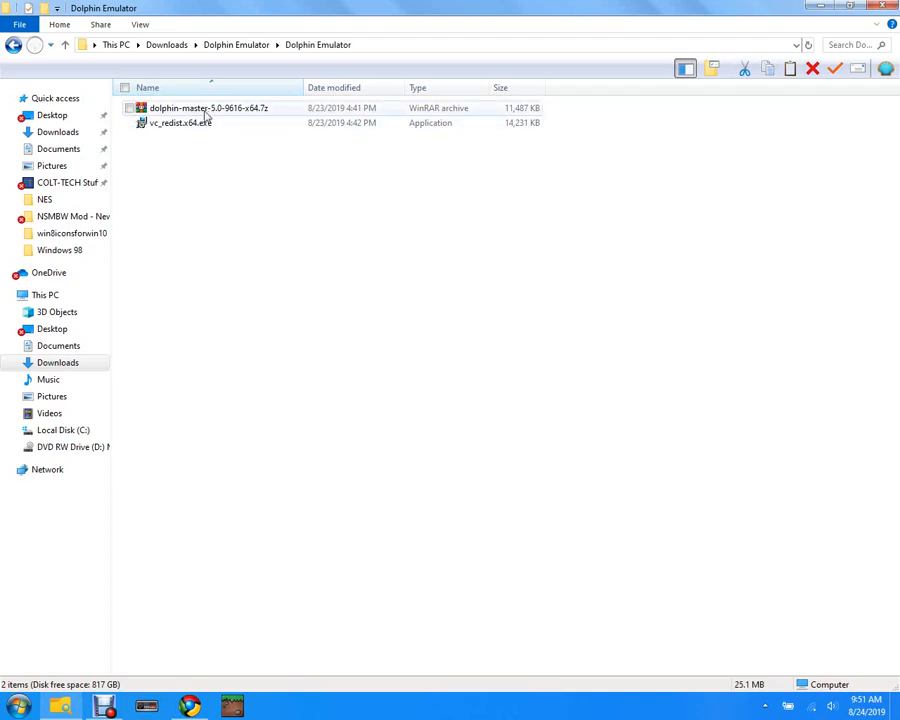
mouse_move(200, 112)
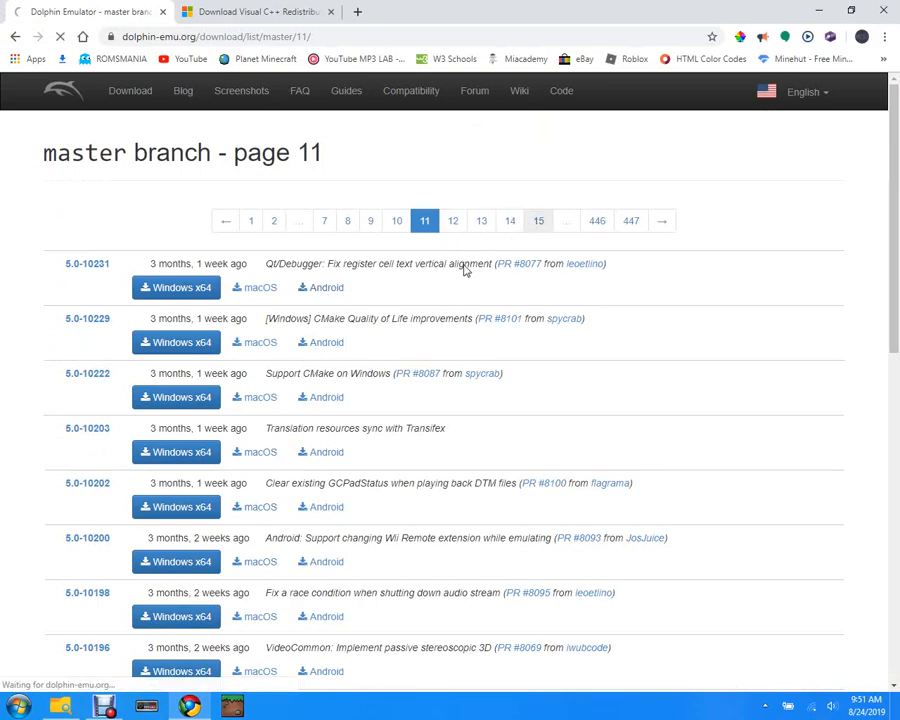
Step through pages 15, 17, 19 and 22 of the master branch build list and view the bottom.
click(536, 220)
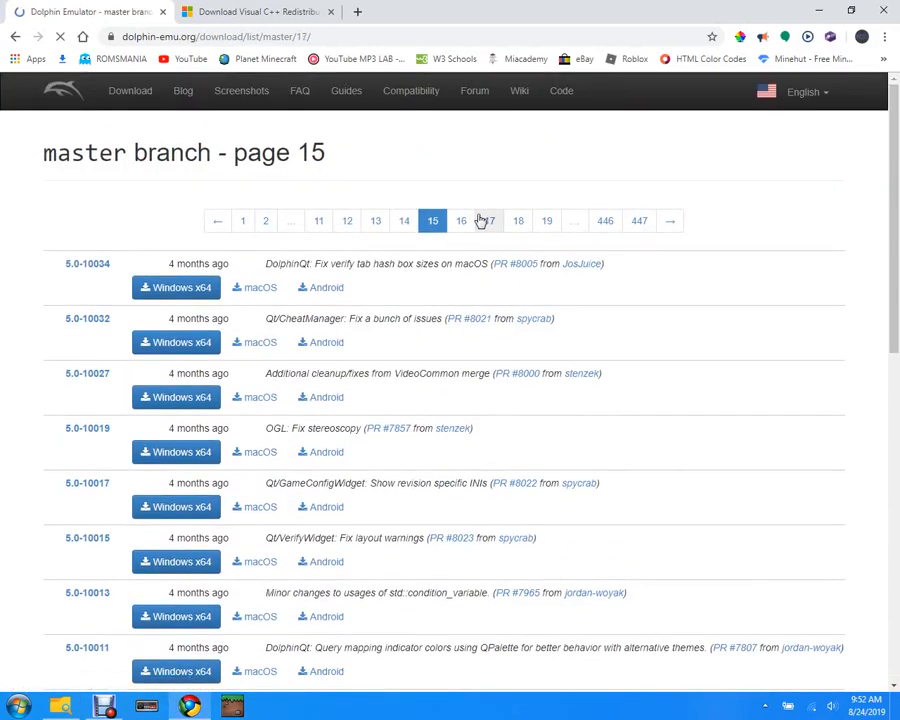
click(486, 220)
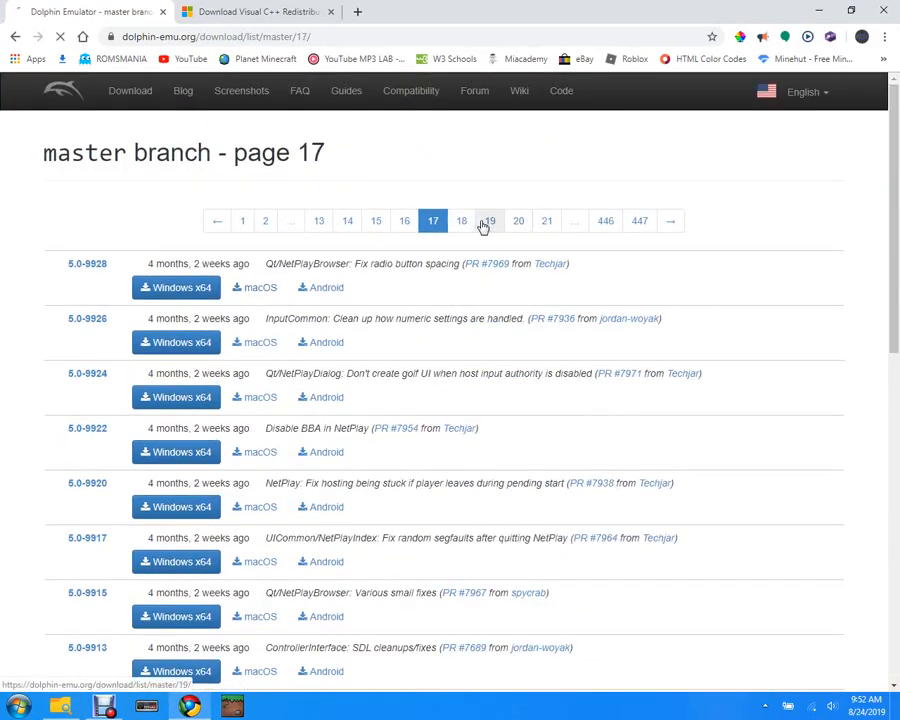
click(488, 220)
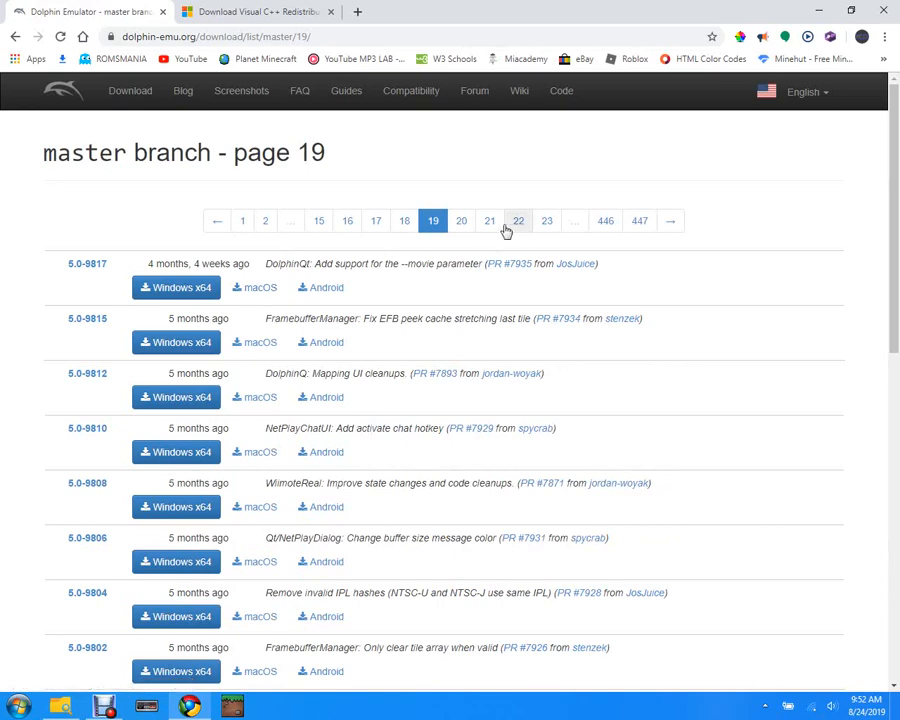
click(518, 220)
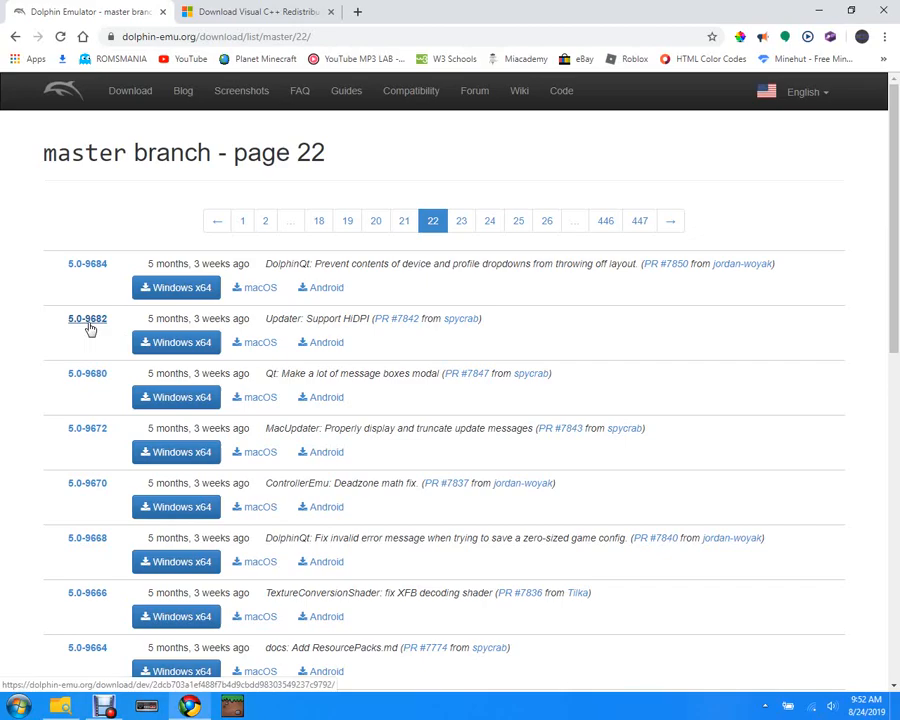
scroll(down, 3)
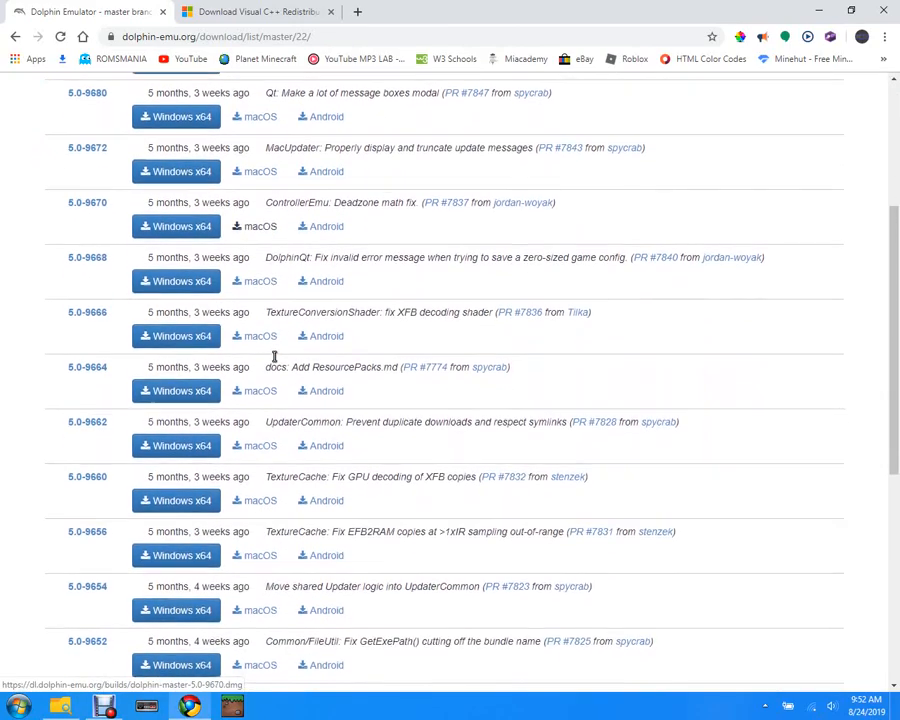
scroll(down, 3)
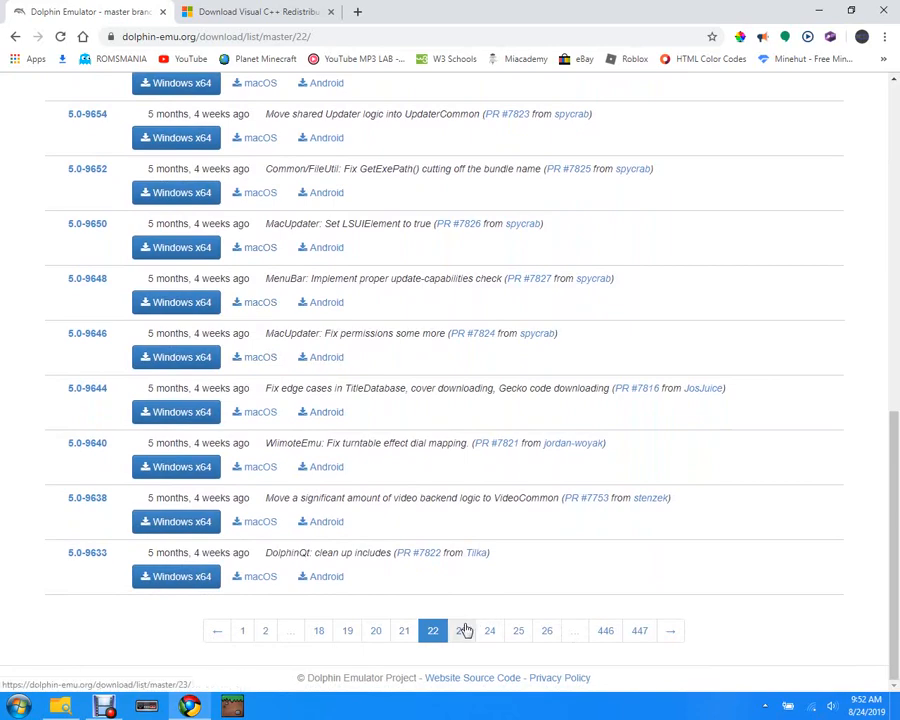
On page 23, download the Dolphin 5.0-9616 Windows x64 build and save the .7z archive.
click(464, 632)
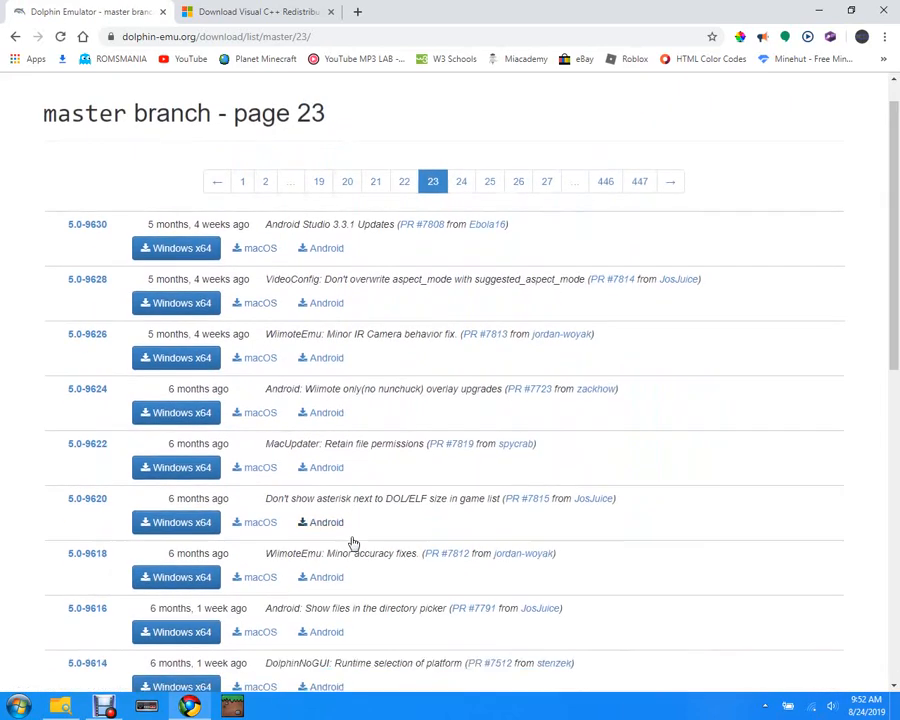
scroll(down, 3)
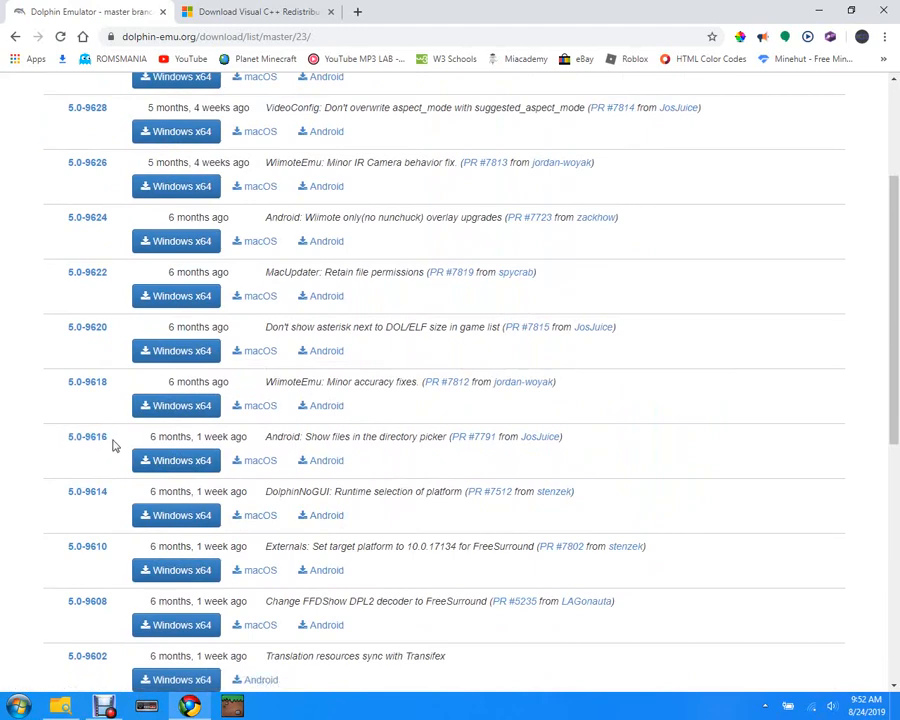
mouse_move(178, 460)
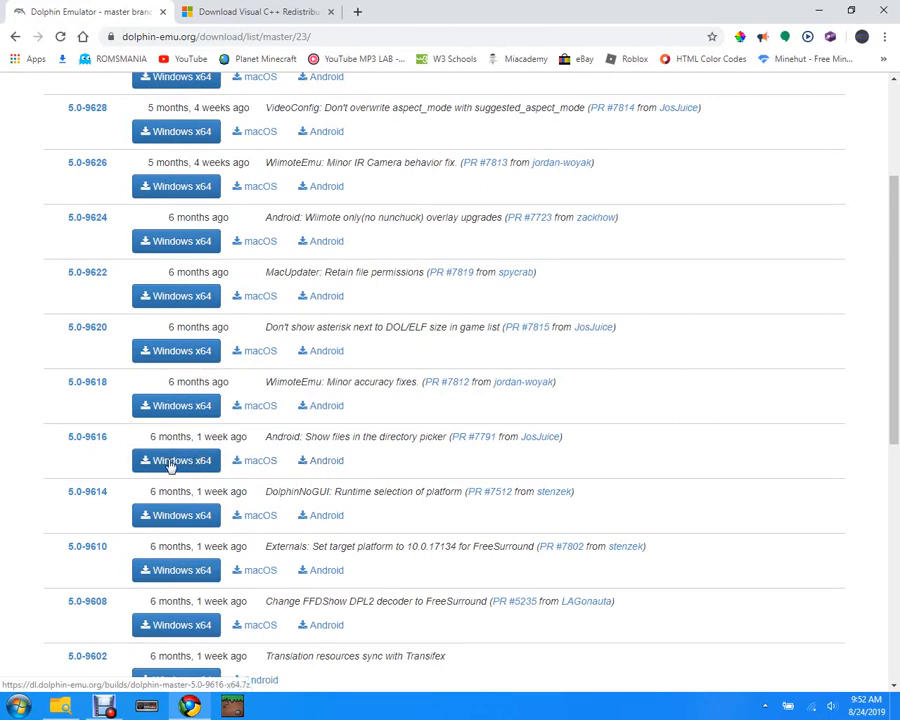
mouse_move(180, 460)
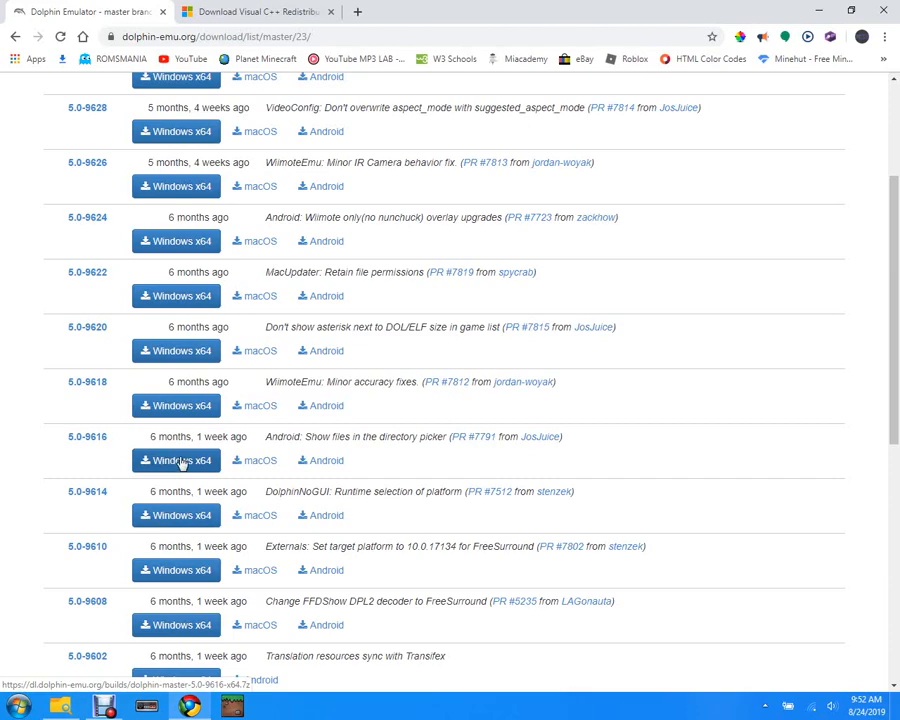
mouse_move(232, 464)
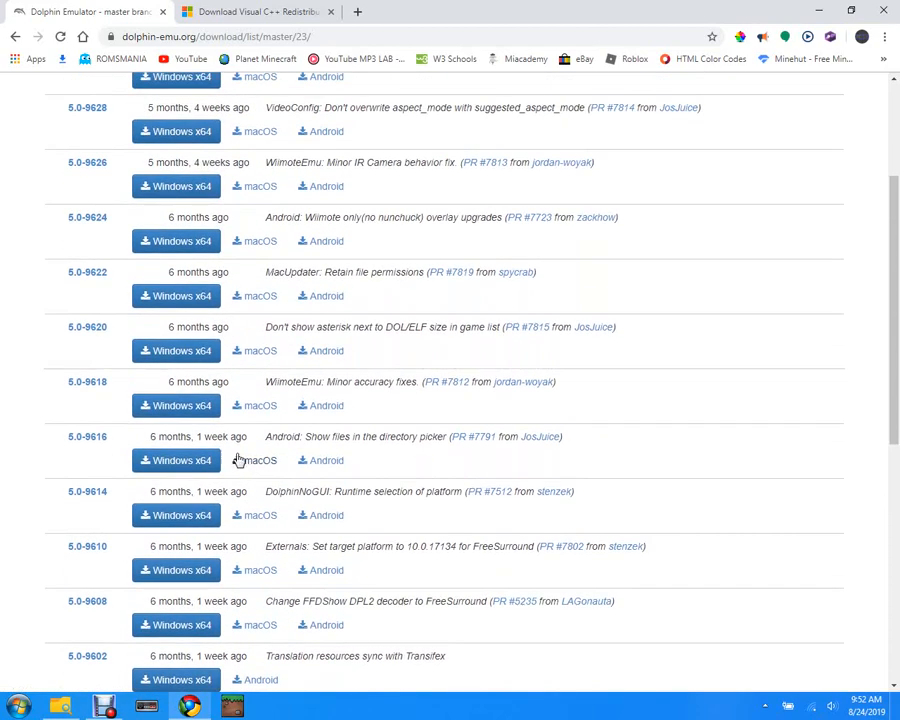
mouse_move(176, 460)
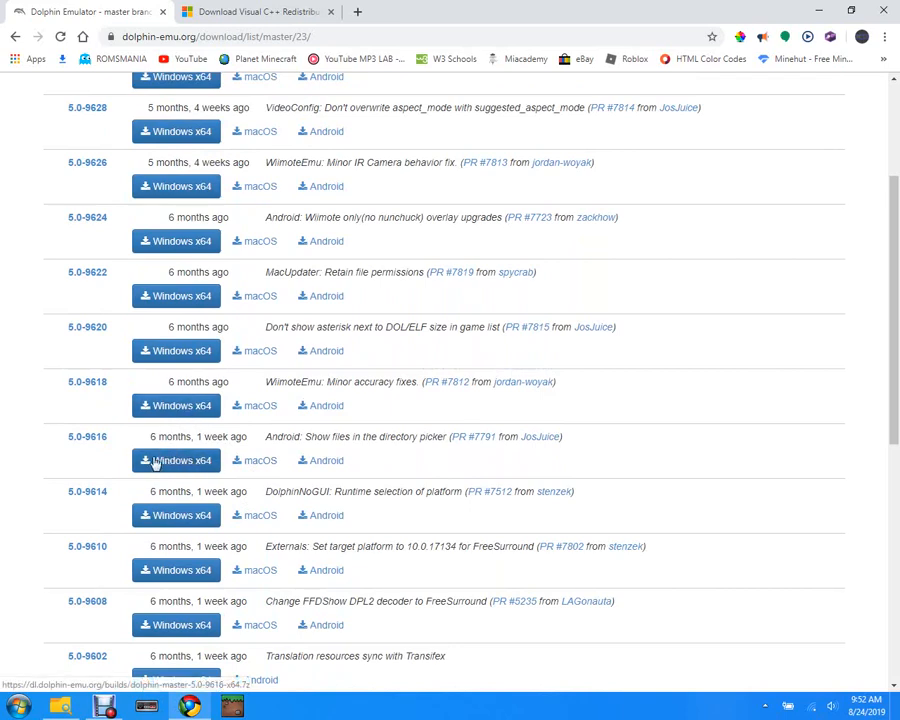
click(176, 460)
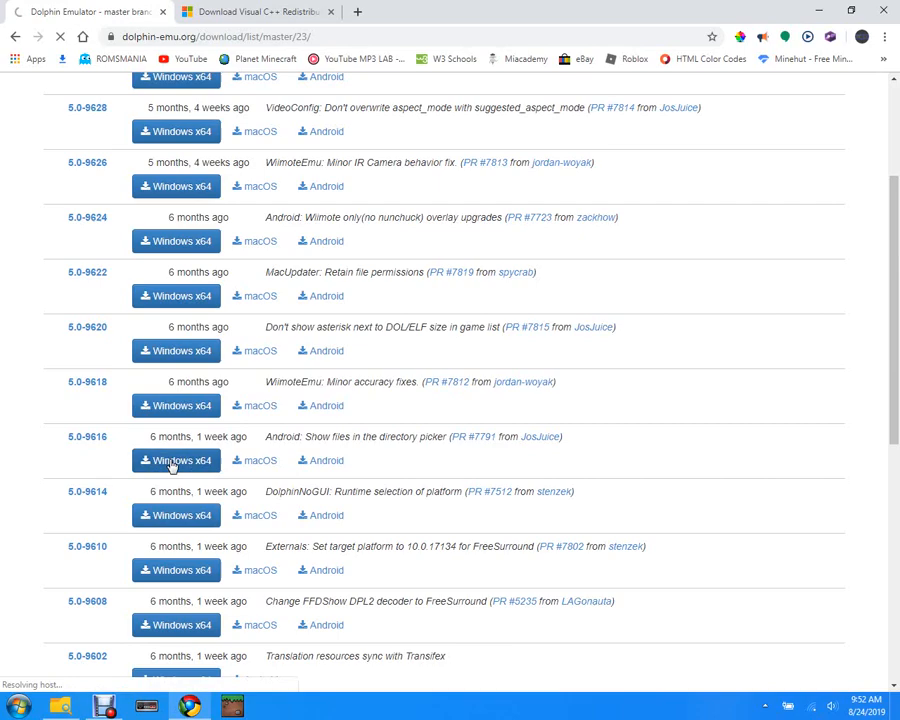
click(176, 460)
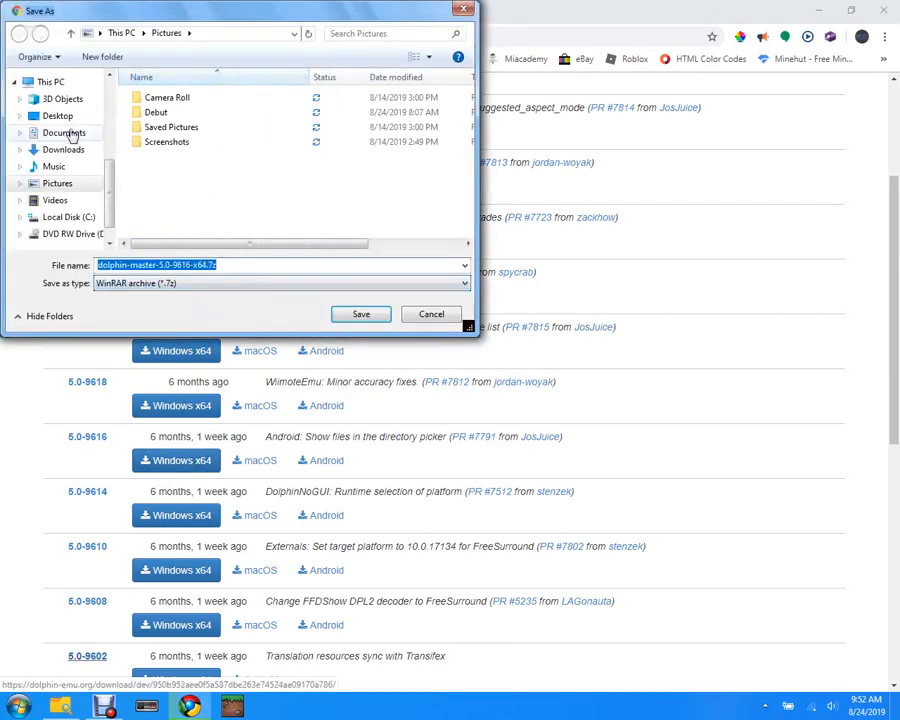
click(64, 148)
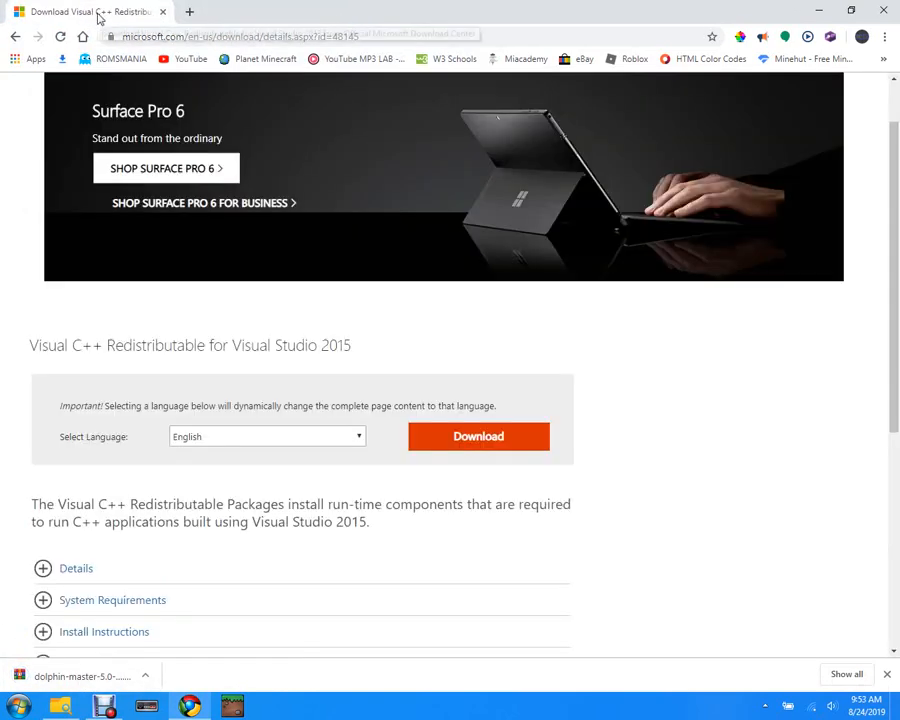
mouse_move(96, 16)
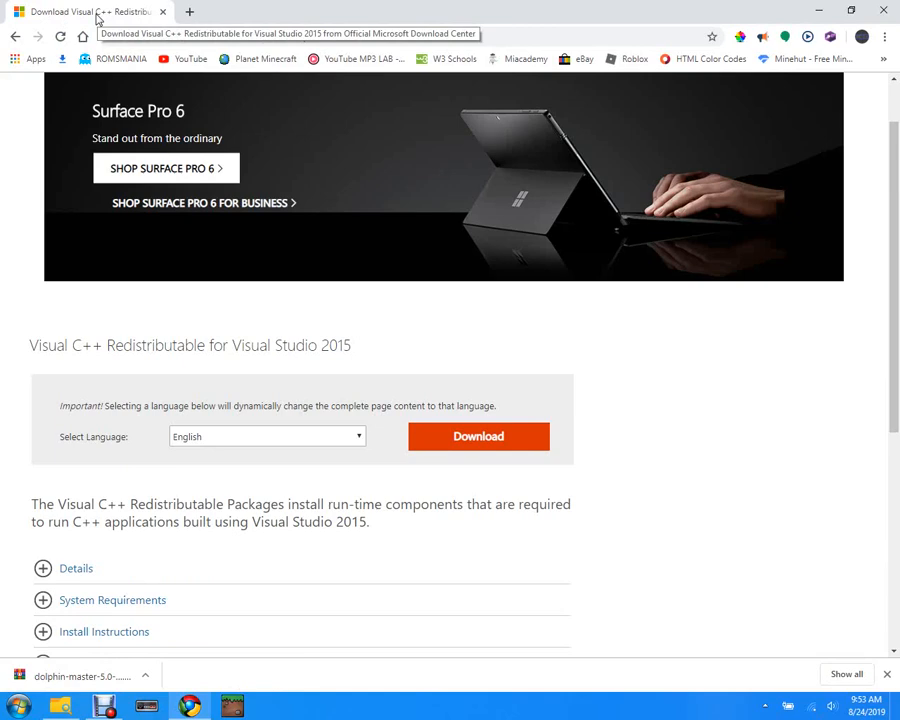
mouse_move(164, 80)
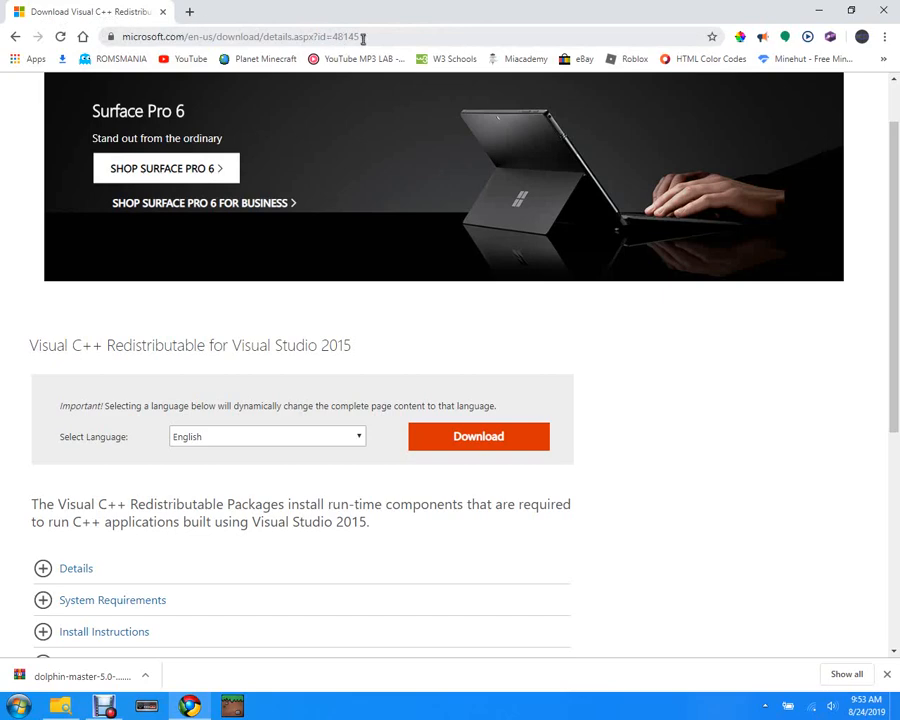
mouse_move(284, 428)
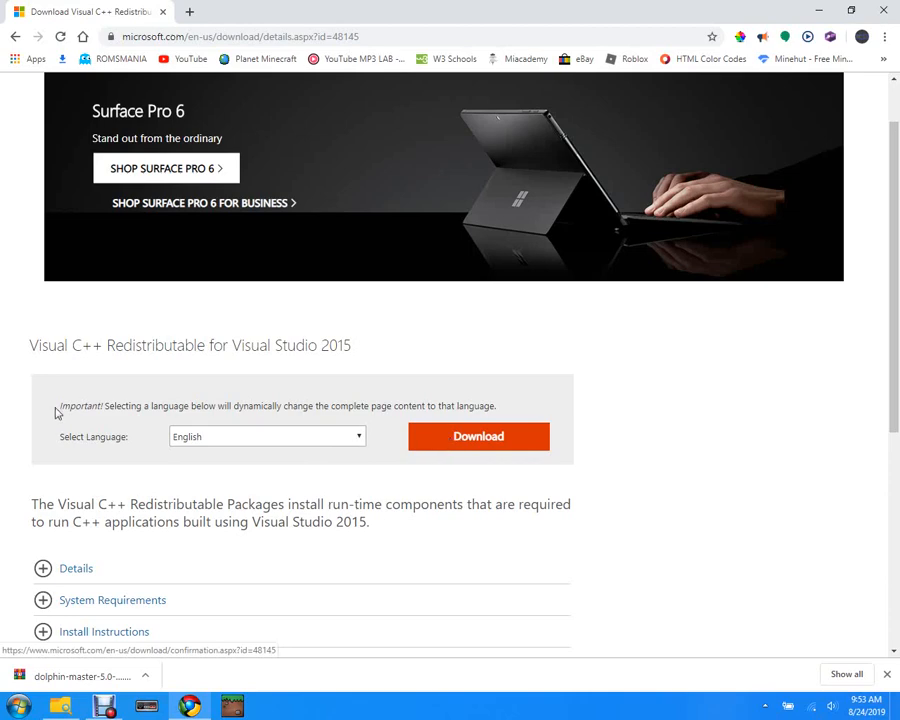
Download the Visual C++ 2015 Redistributable, choosing vc_redist.x64.exe and saving it to the desktop.
click(478, 436)
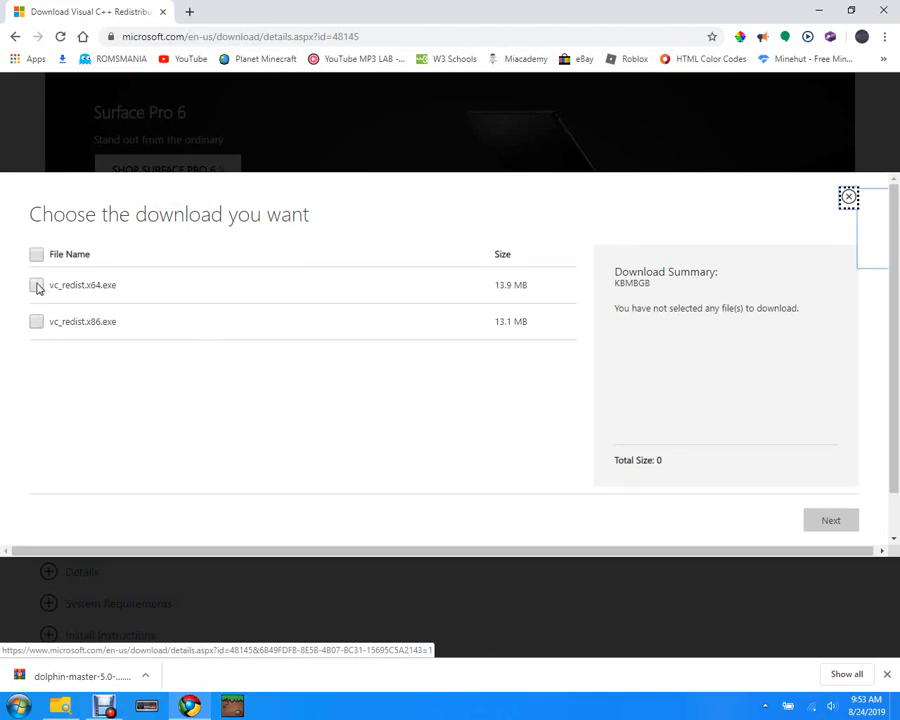
click(32, 288)
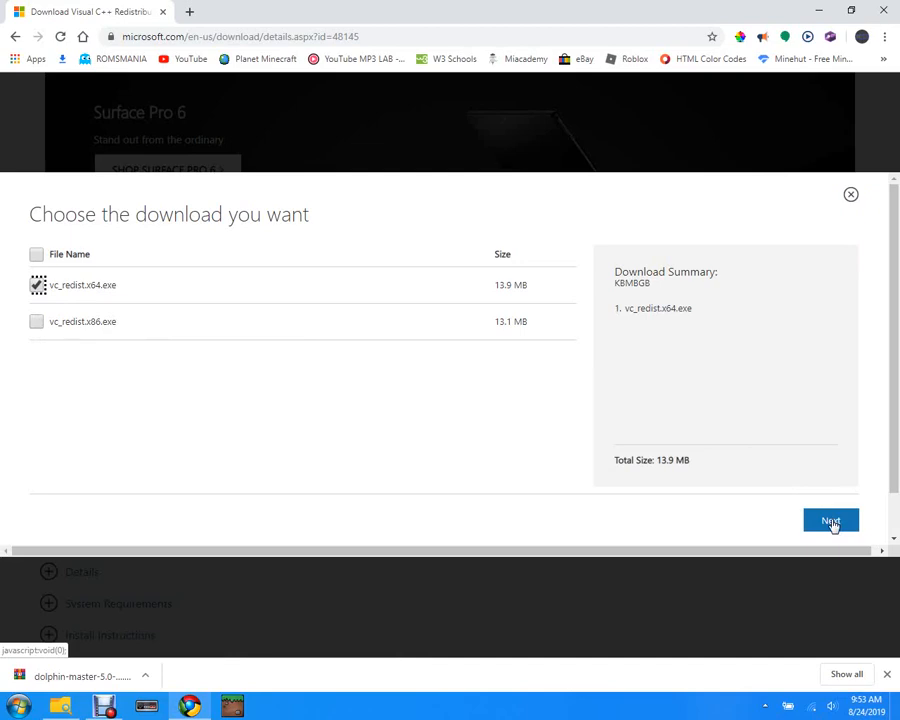
click(830, 520)
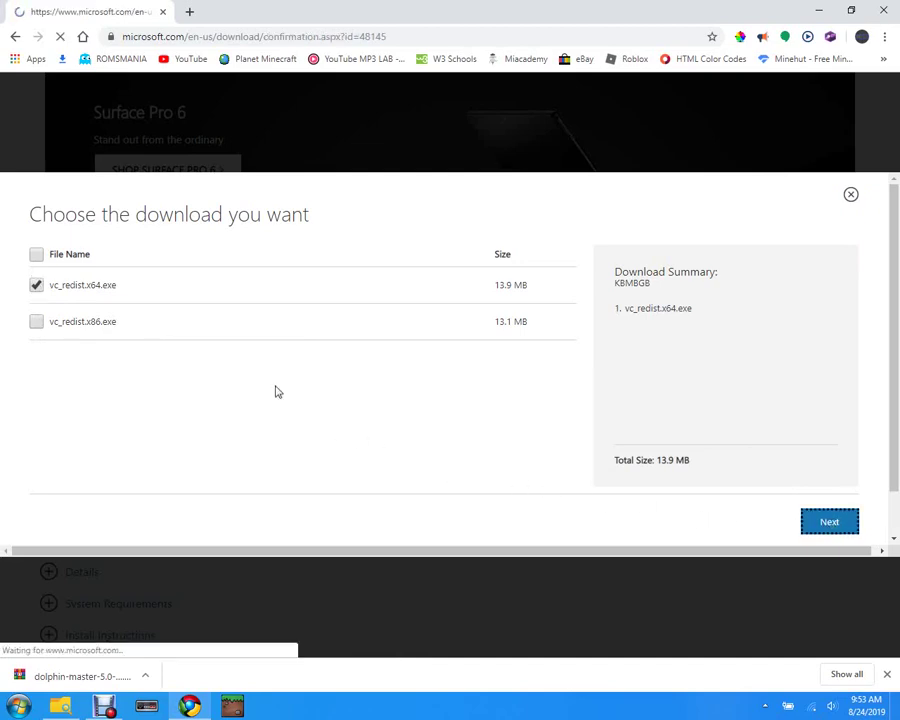
click(828, 520)
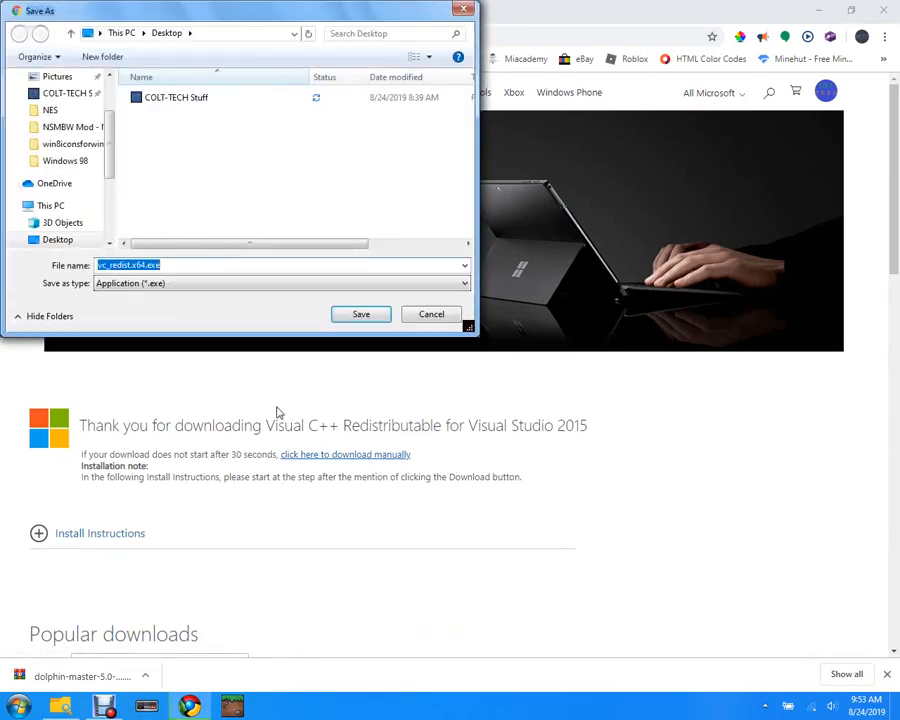
mouse_move(360, 314)
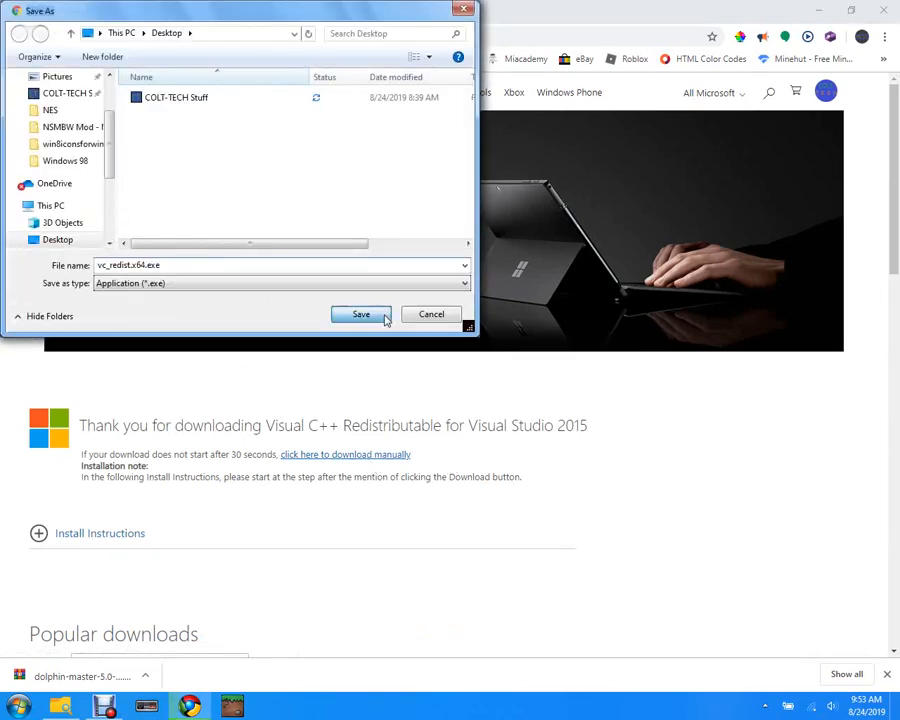
click(360, 314)
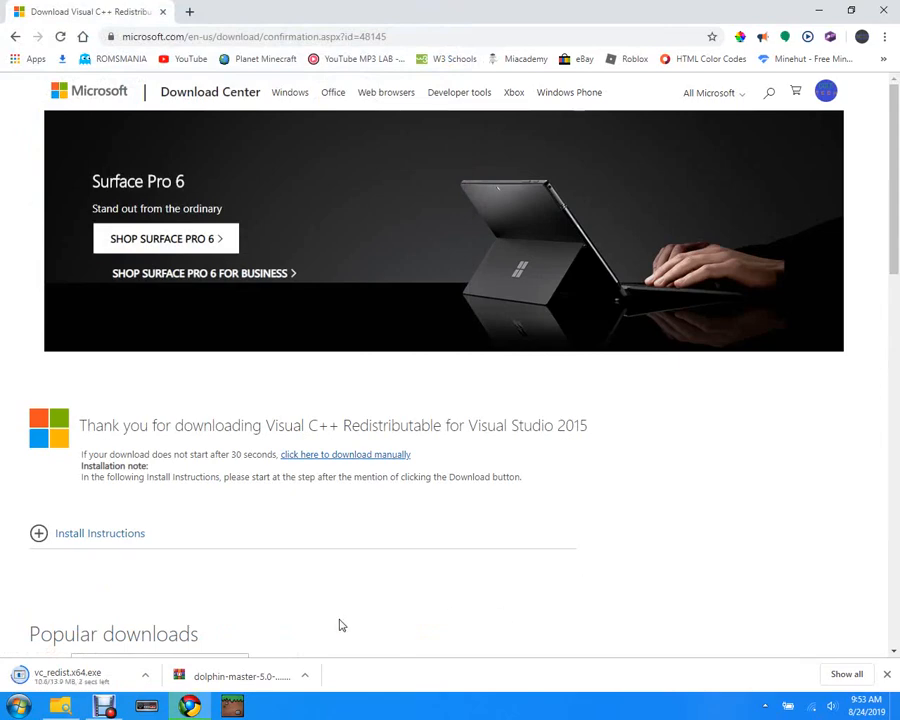
mouse_move(334, 620)
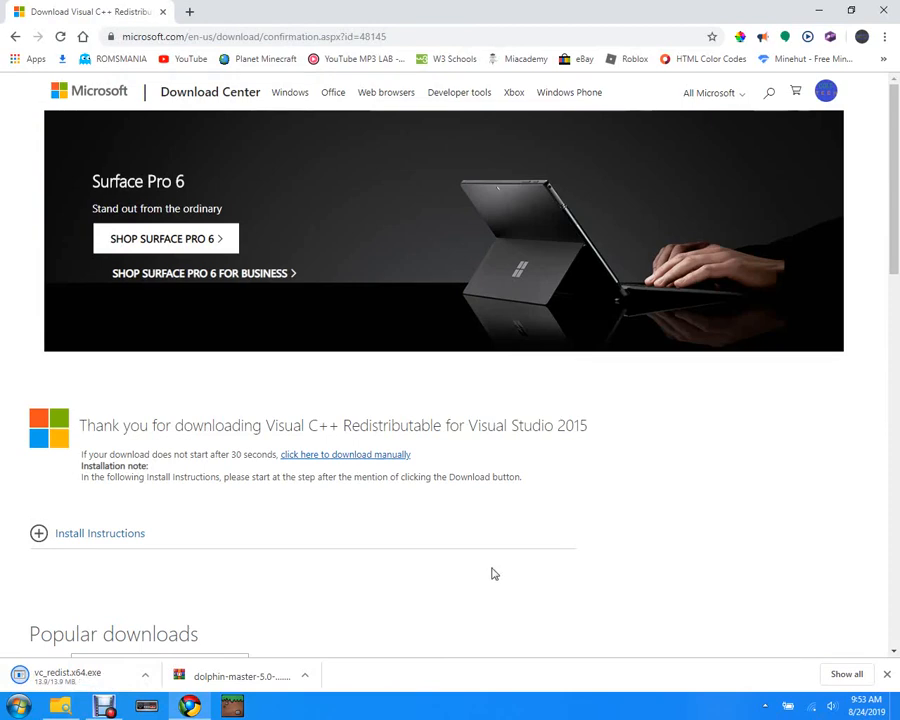
mouse_move(344, 560)
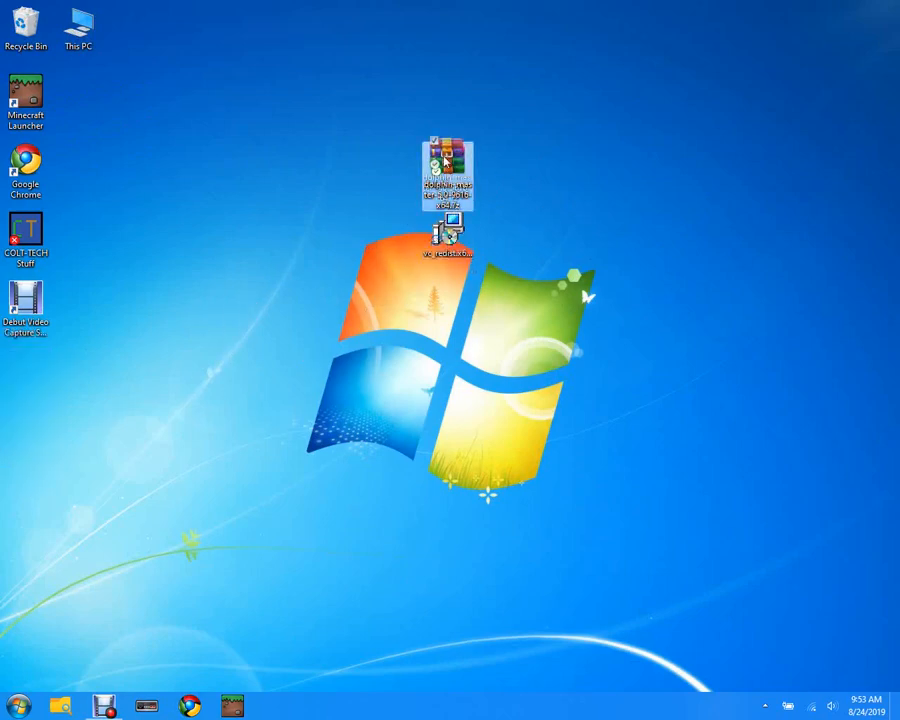
mouse_move(446, 236)
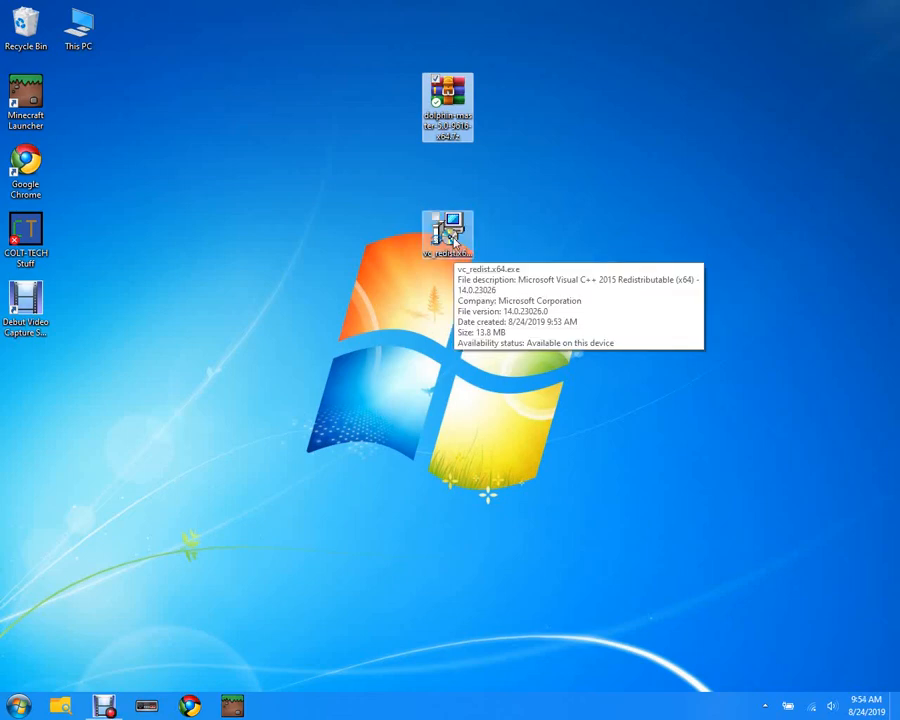
mouse_move(432, 264)
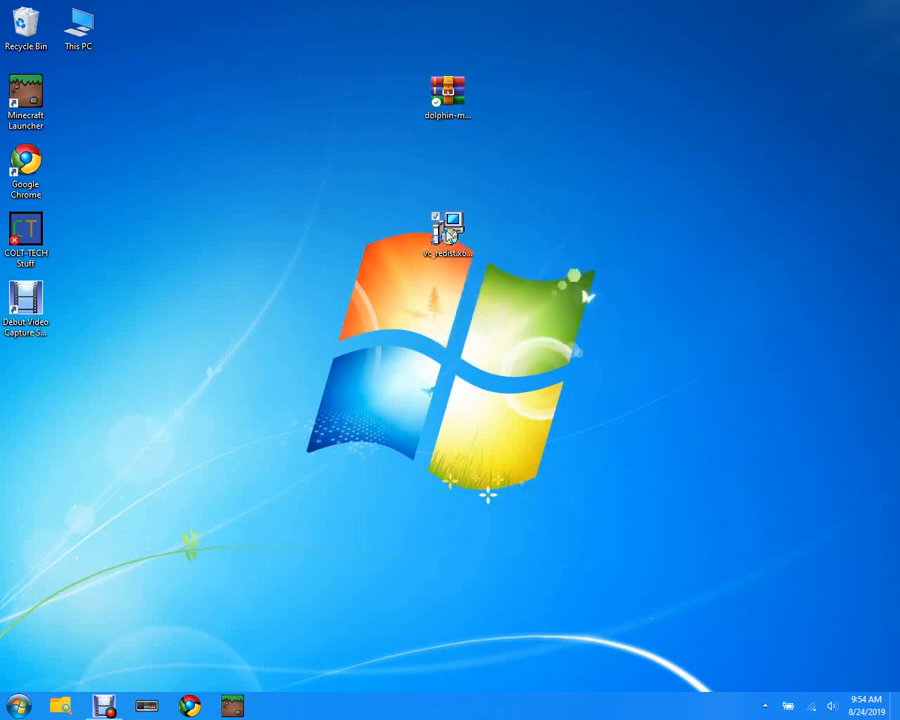
Run the vc_redist.x64 installer and close the finished Visual C++ 2015 x64 setup.
double_click(448, 222)
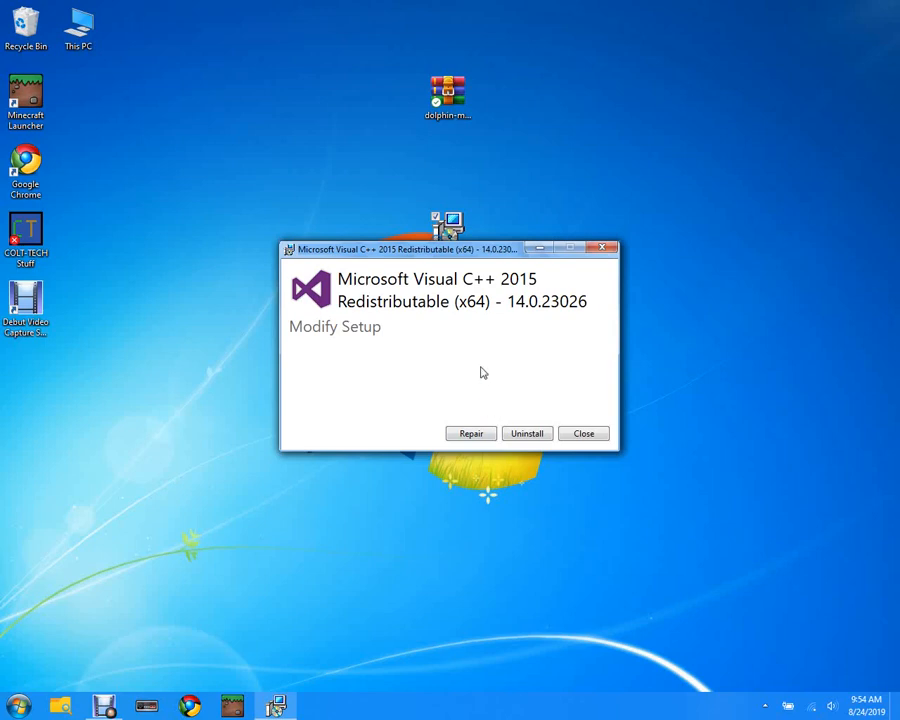
mouse_move(488, 278)
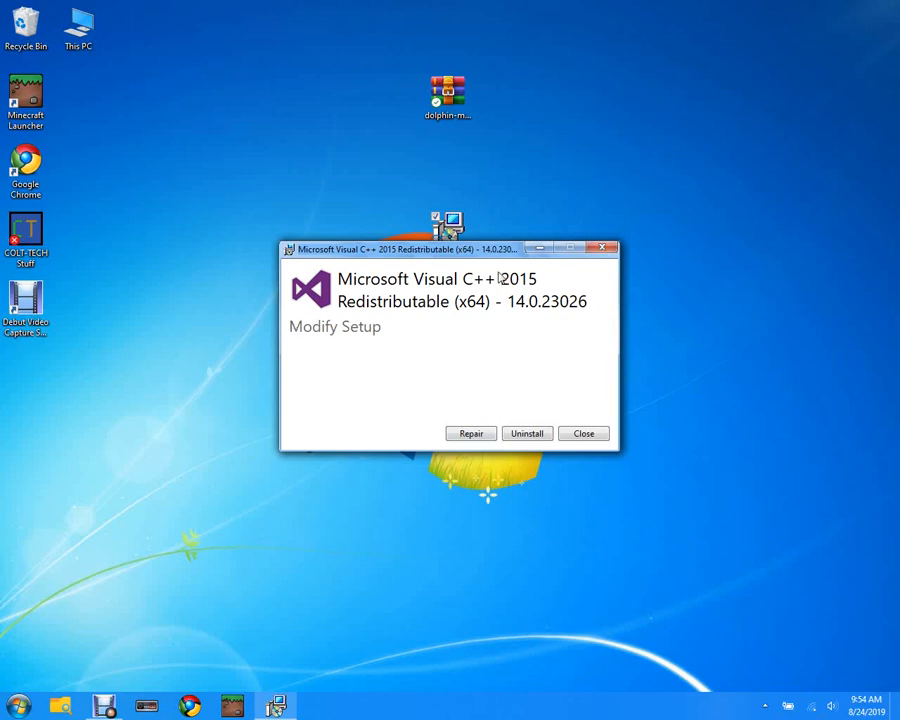
mouse_move(520, 300)
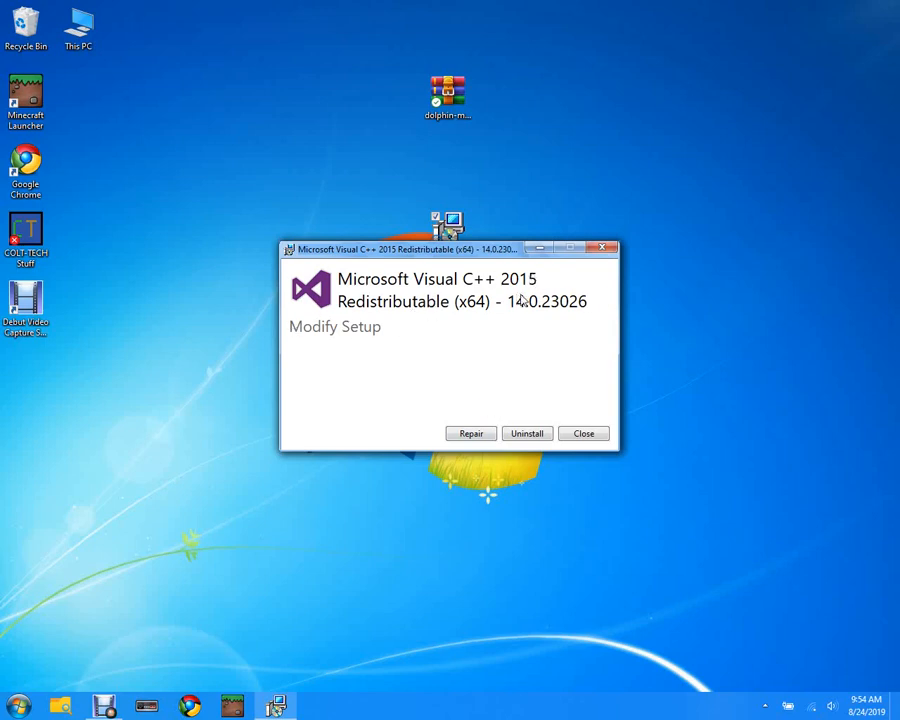
mouse_move(362, 340)
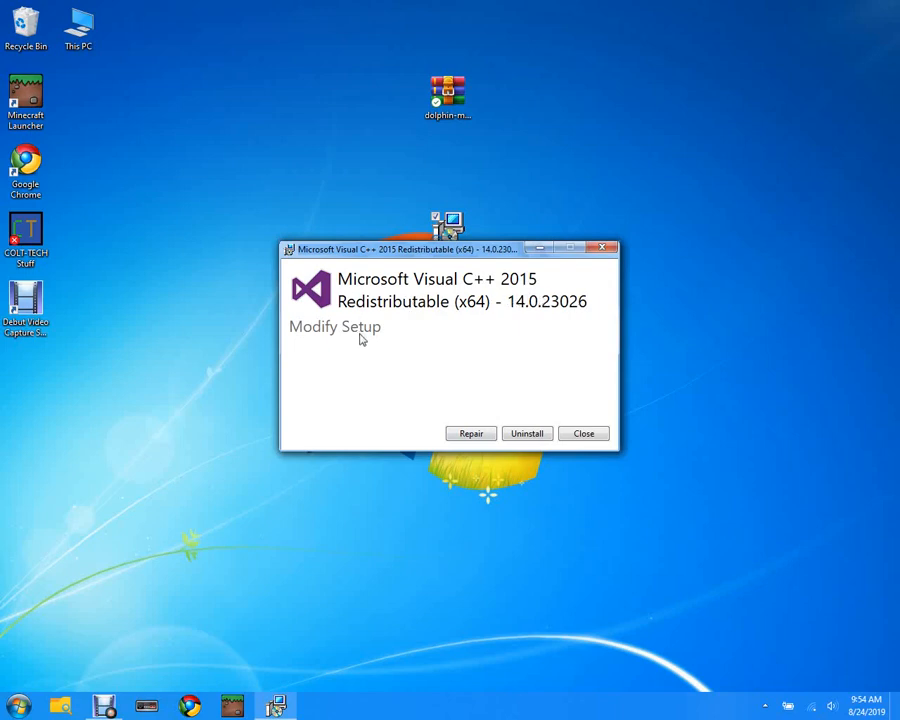
mouse_move(404, 316)
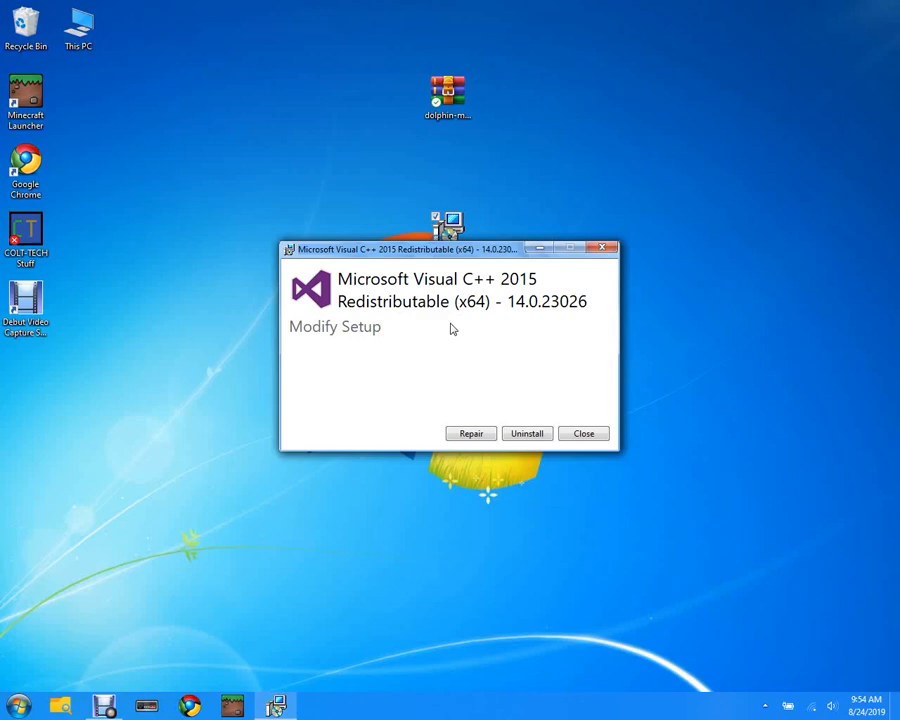
mouse_move(436, 342)
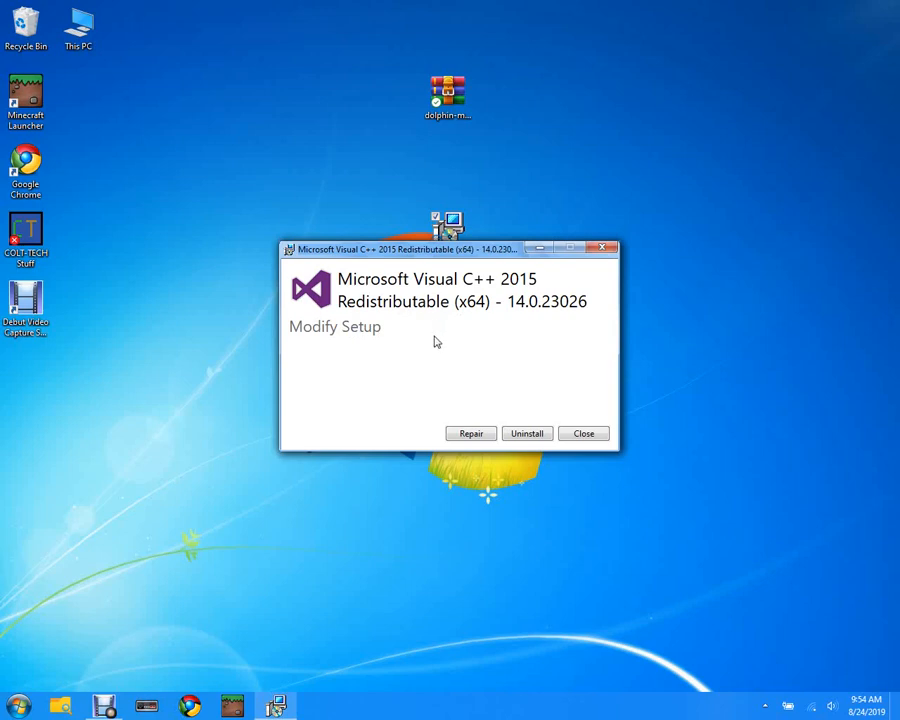
mouse_move(472, 360)
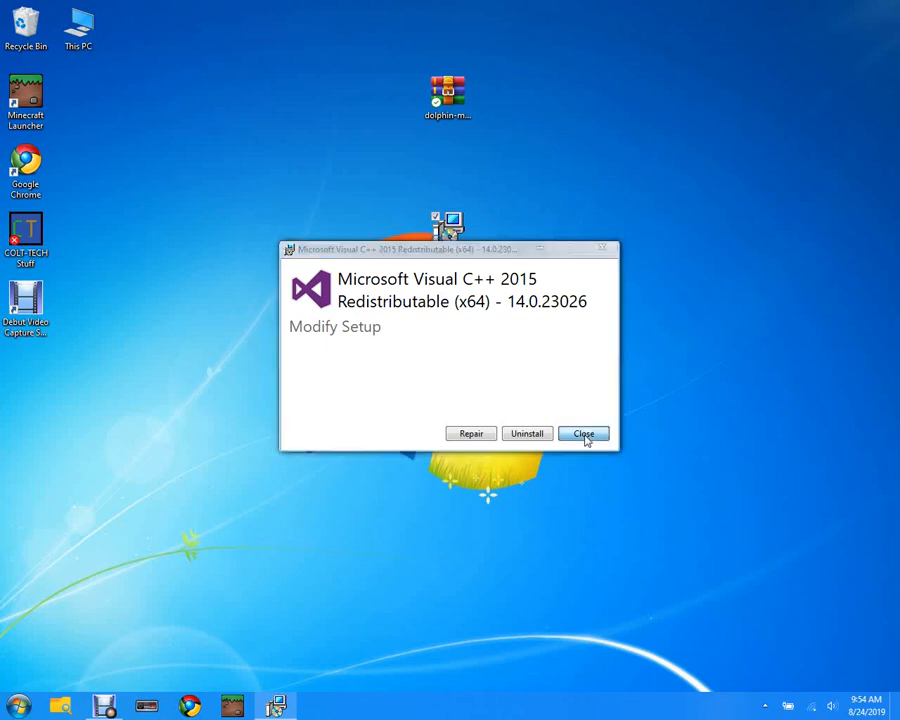
click(584, 432)
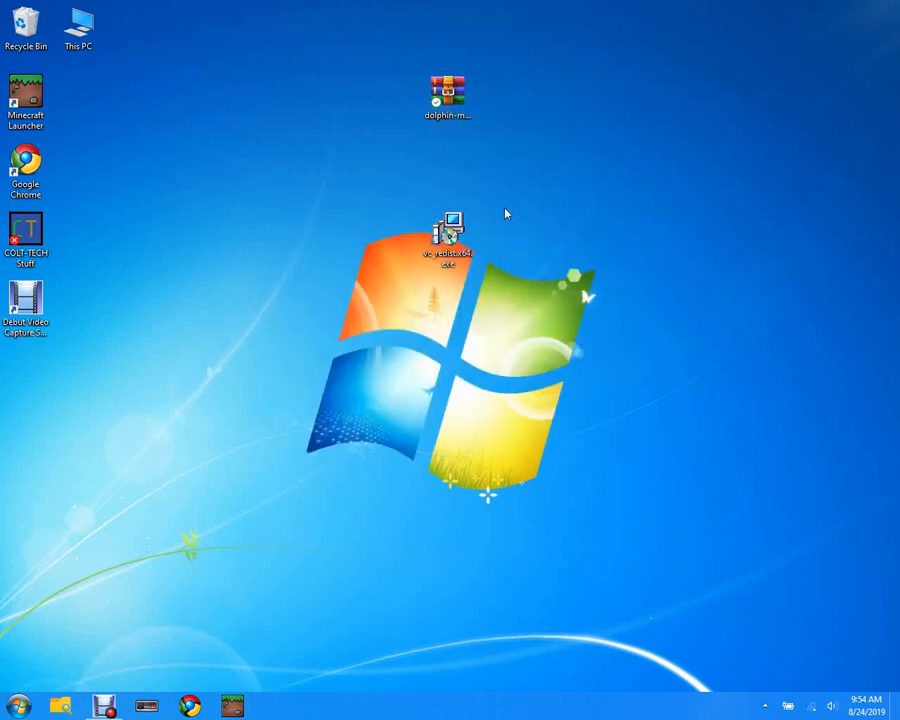
mouse_move(448, 90)
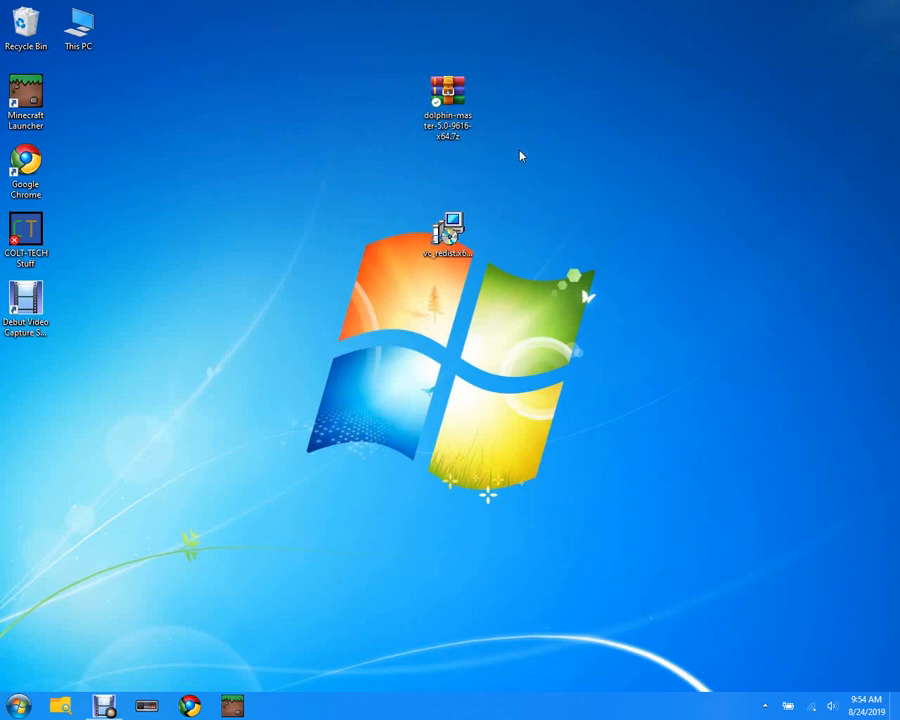
mouse_move(538, 224)
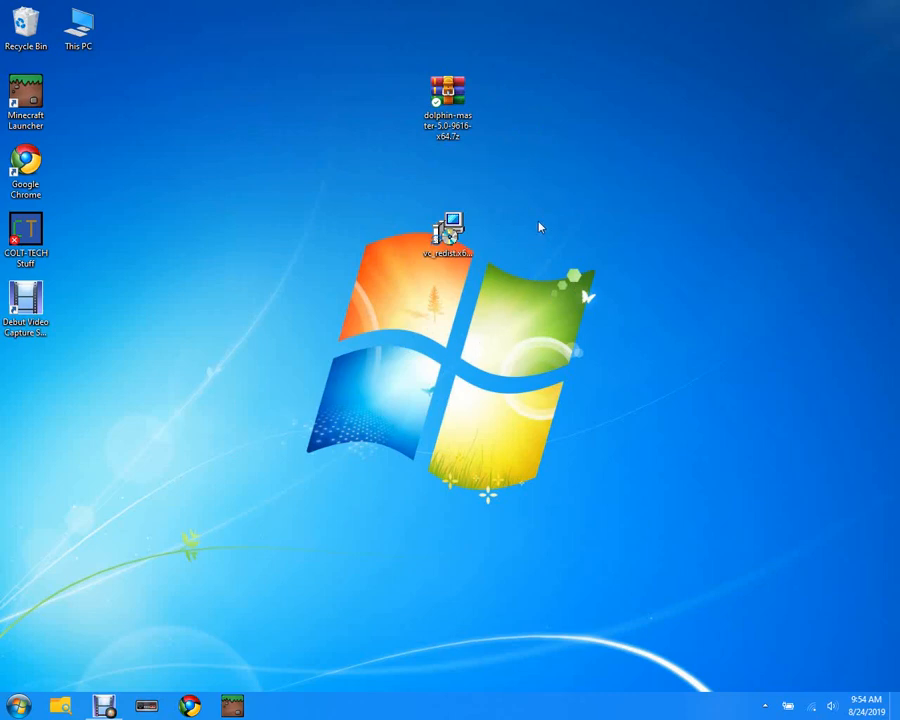
mouse_move(528, 216)
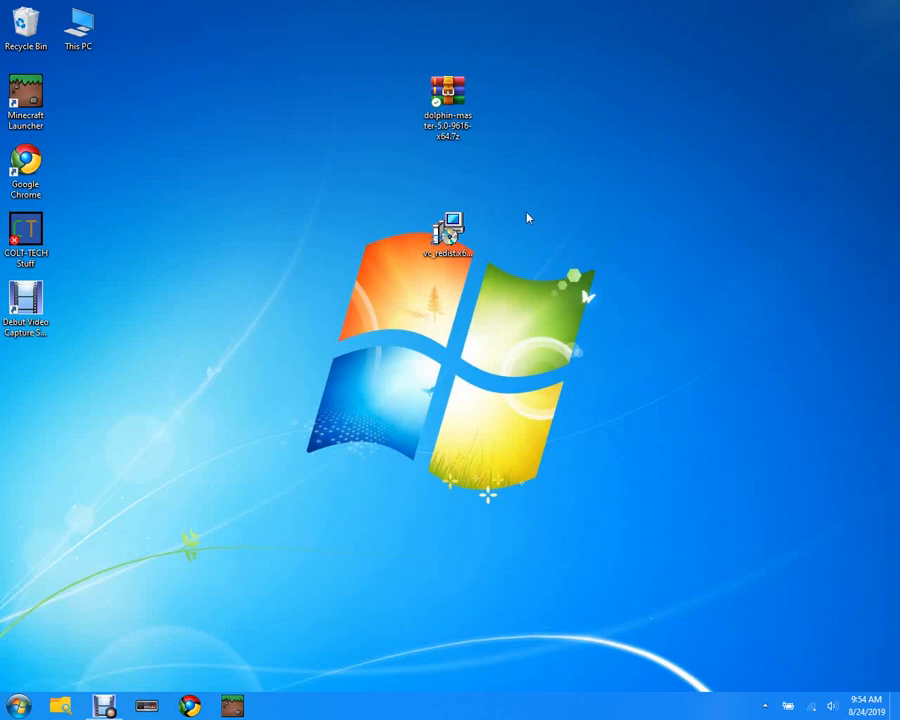
Extract the desktop Dolphin archive to dolphin-master-5.0-9616-x64\ via WinRAR.
right_click(442, 84)
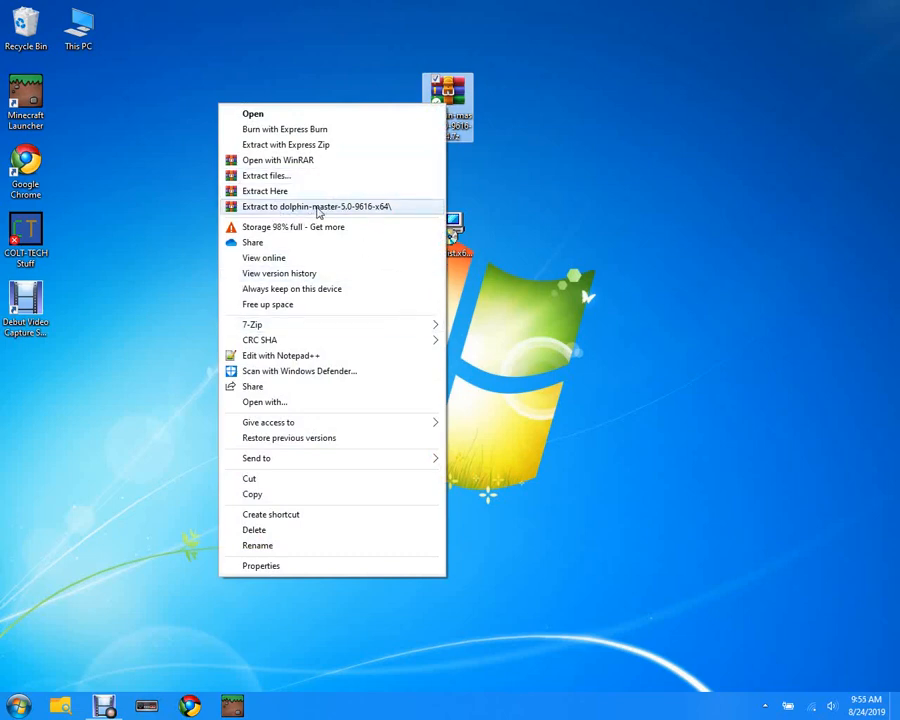
mouse_move(364, 216)
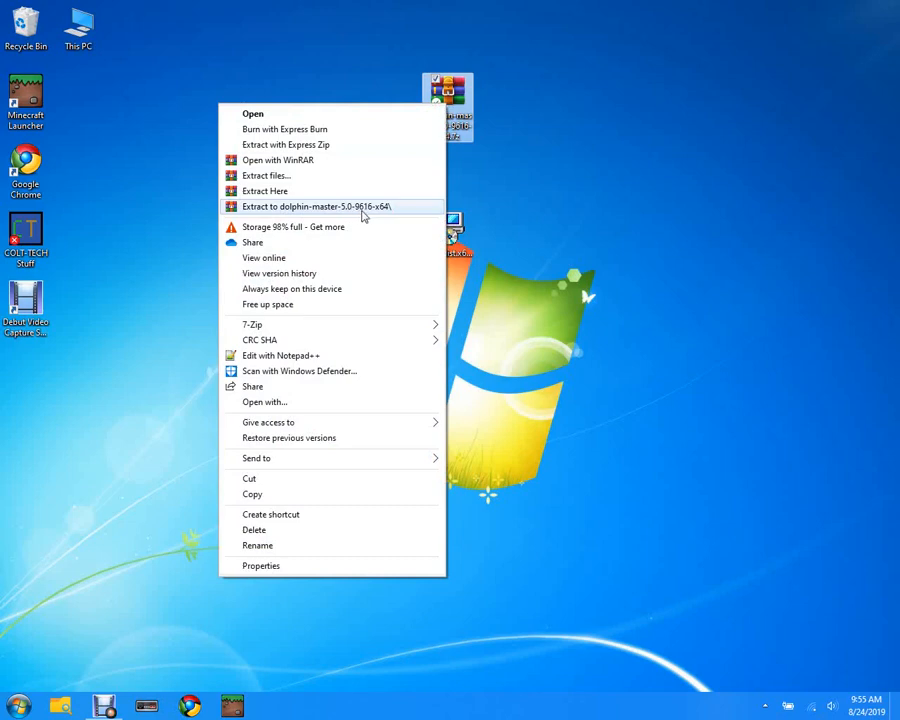
mouse_move(384, 212)
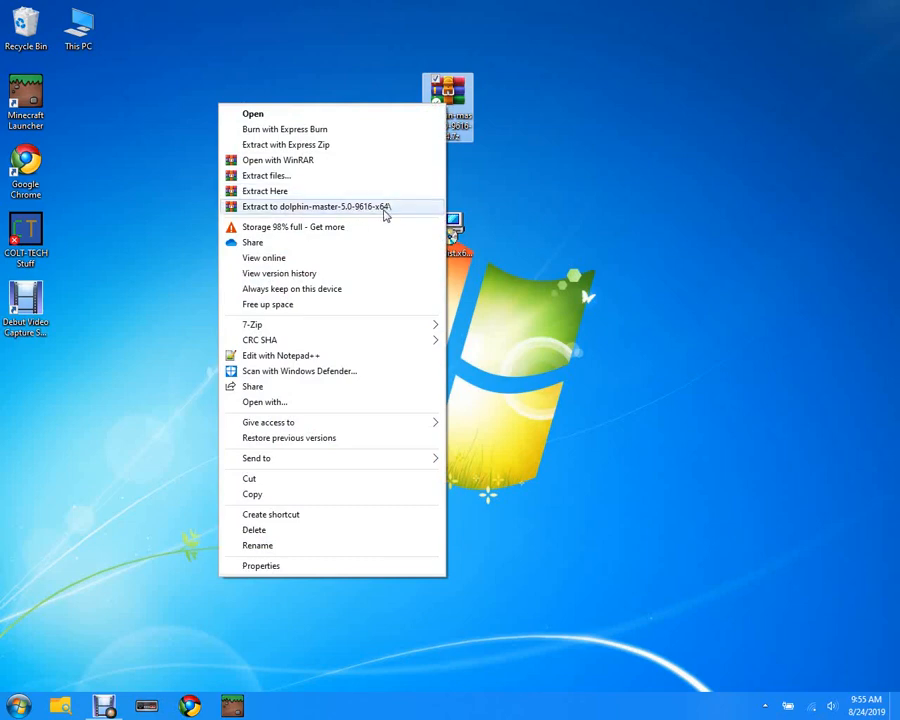
click(304, 206)
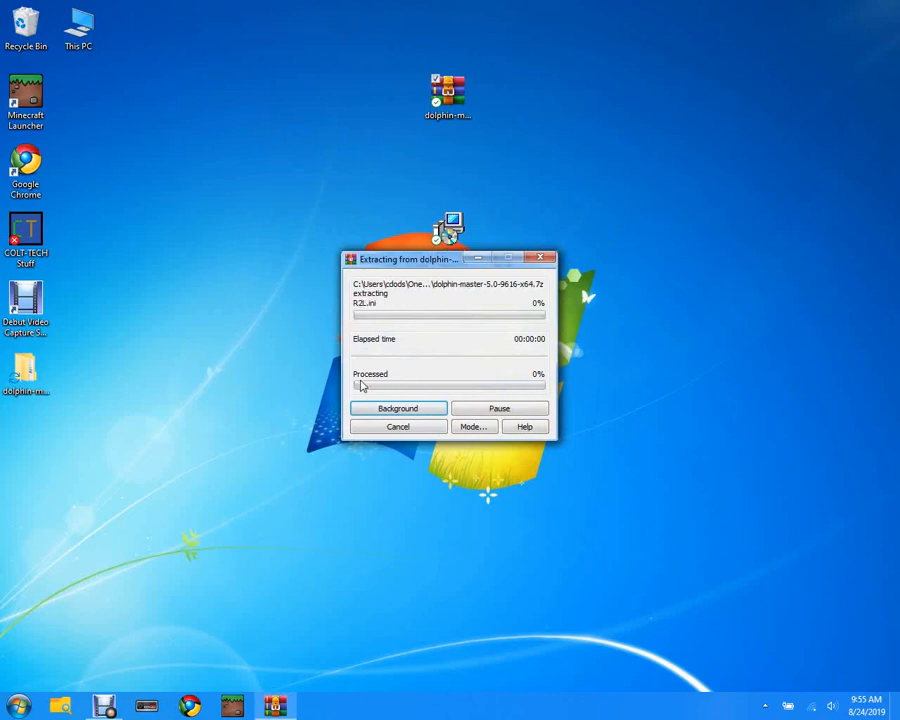
mouse_move(518, 384)
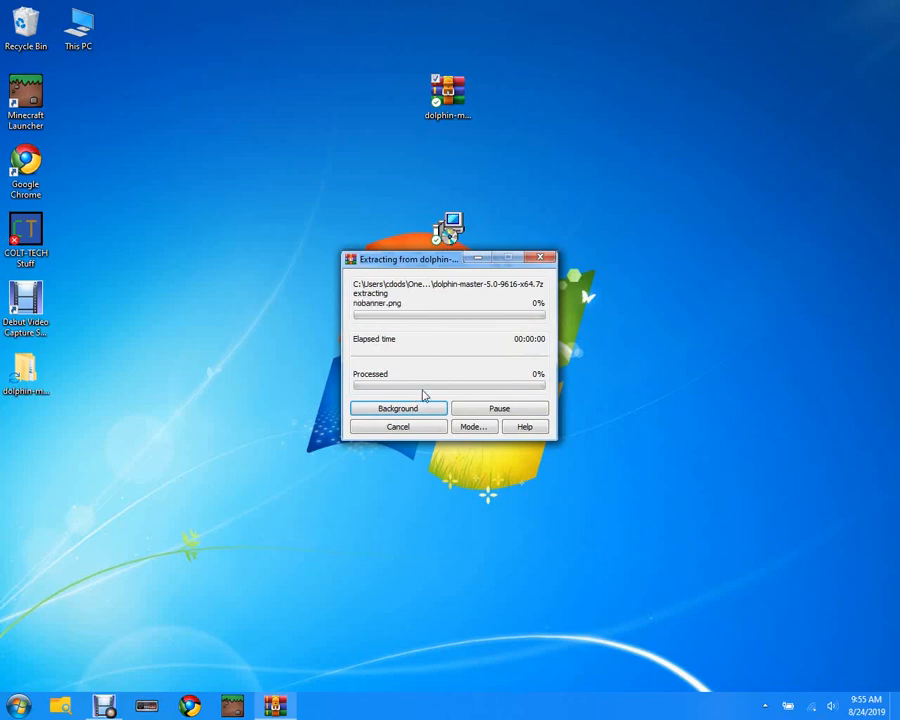
mouse_move(556, 400)
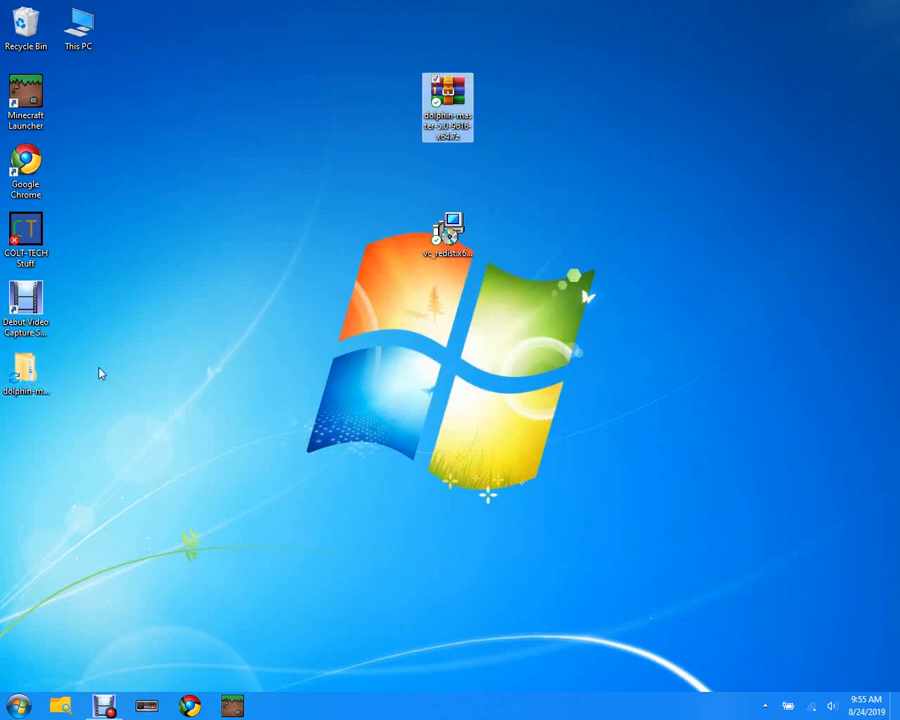
mouse_move(30, 370)
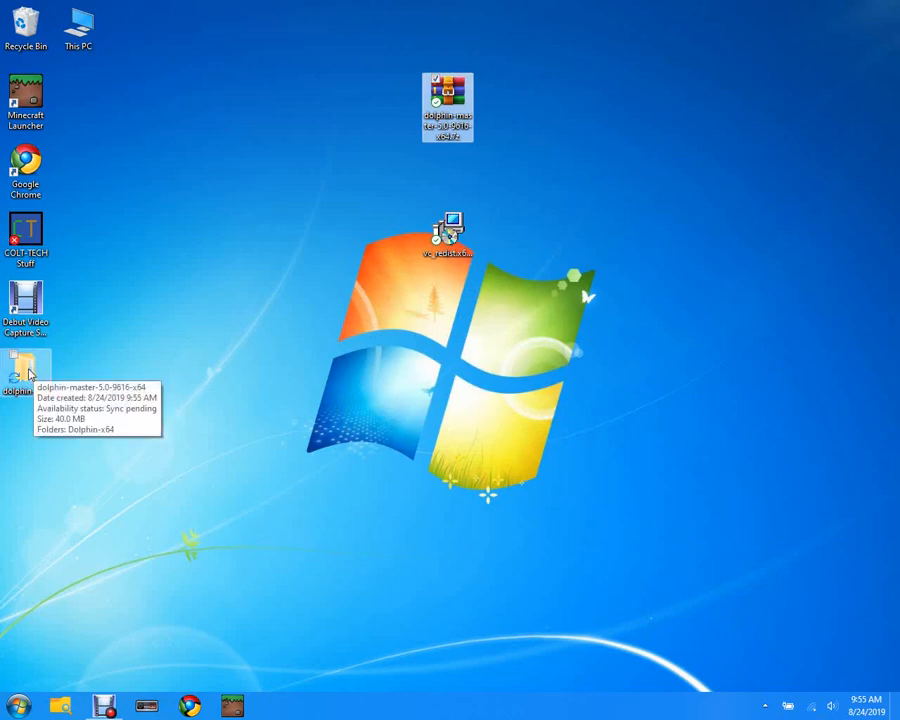
Enter the extracted folder's Dolphin-x64 subfolder and launch Dolphin.exe.
double_click(20, 368)
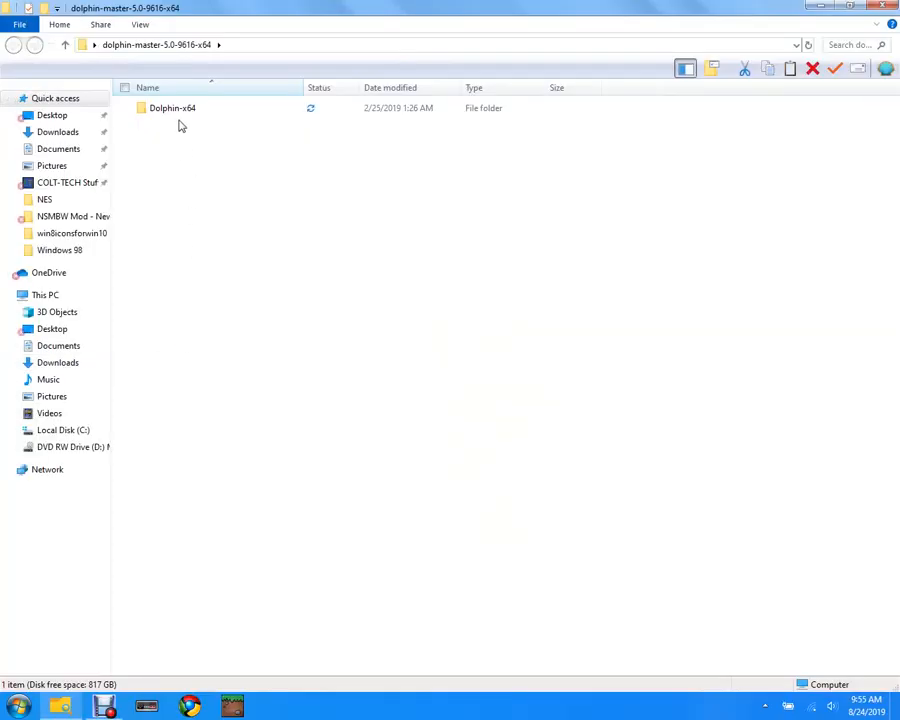
click(172, 108)
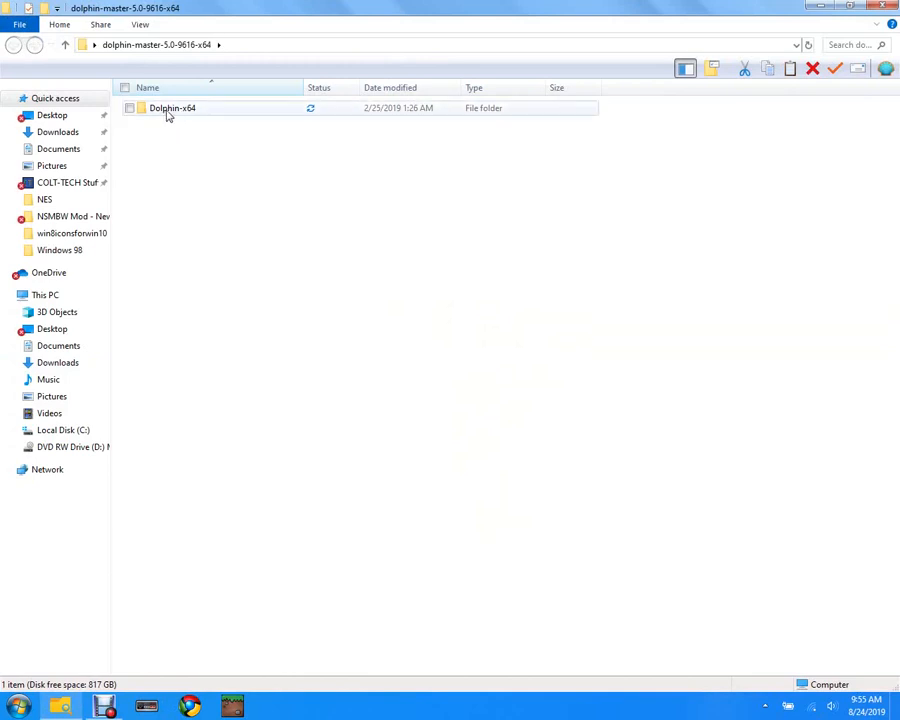
mouse_move(176, 120)
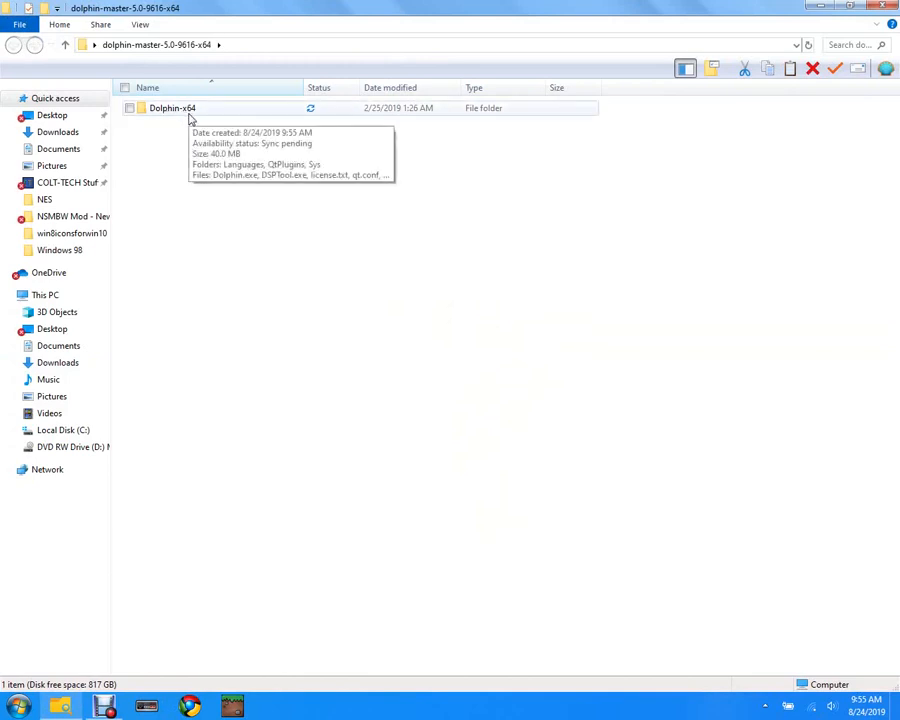
double_click(172, 108)
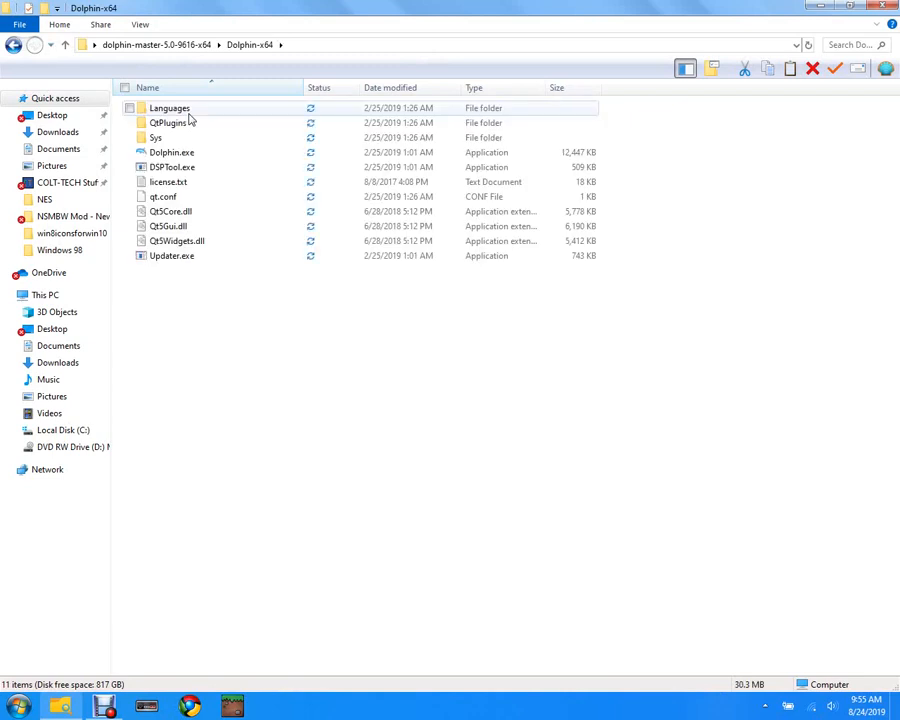
click(172, 152)
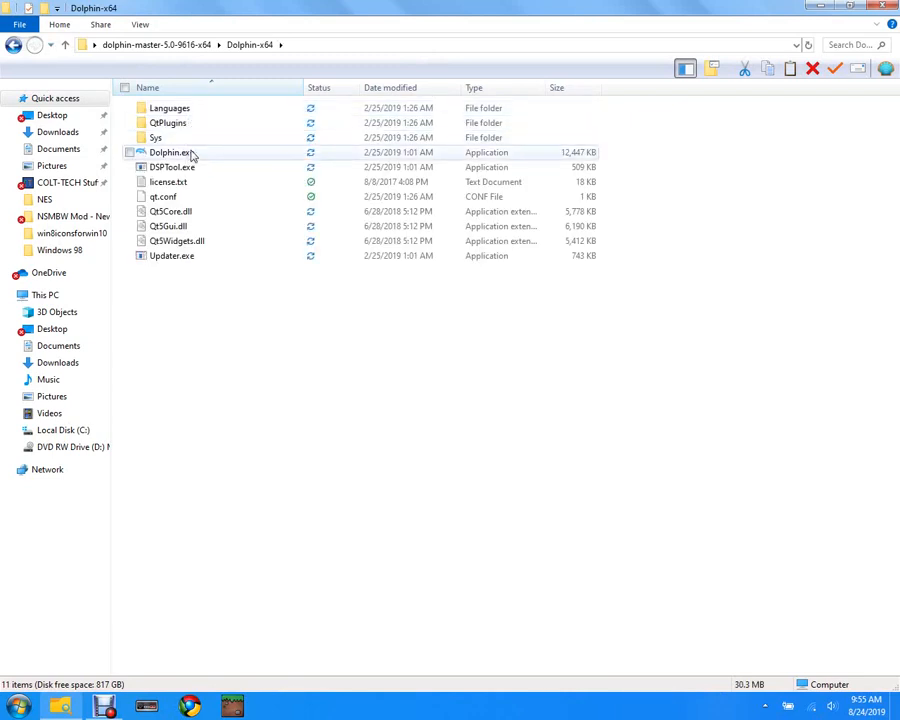
double_click(170, 152)
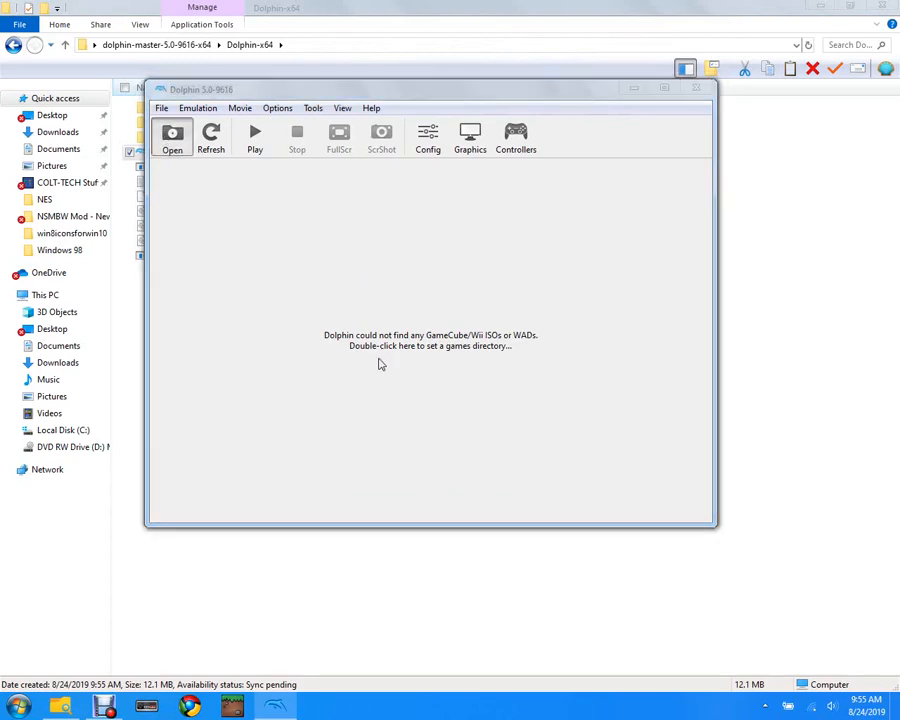
Browse to the COLT-TECH Stuff folder and start New Super Mario Bros. Wii in Dolphin.
double_click(430, 344)
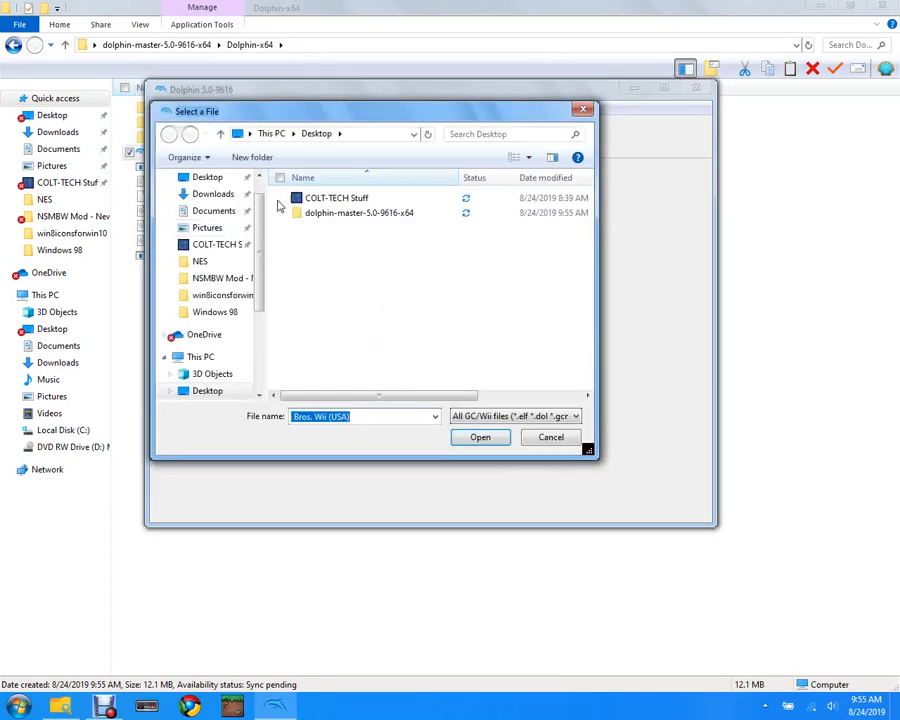
click(336, 198)
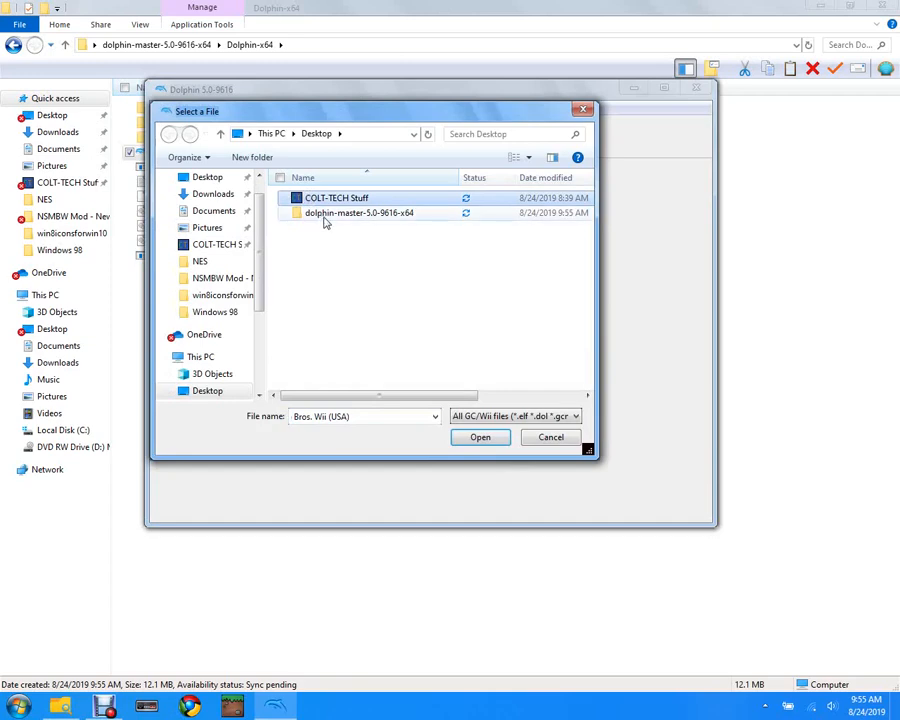
click(480, 436)
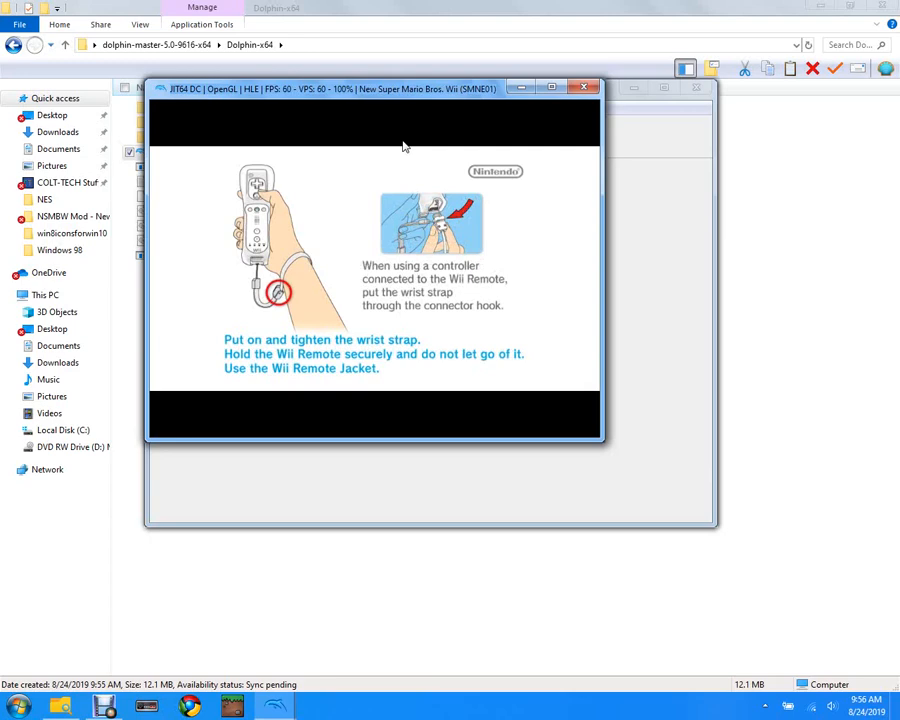
mouse_move(512, 276)
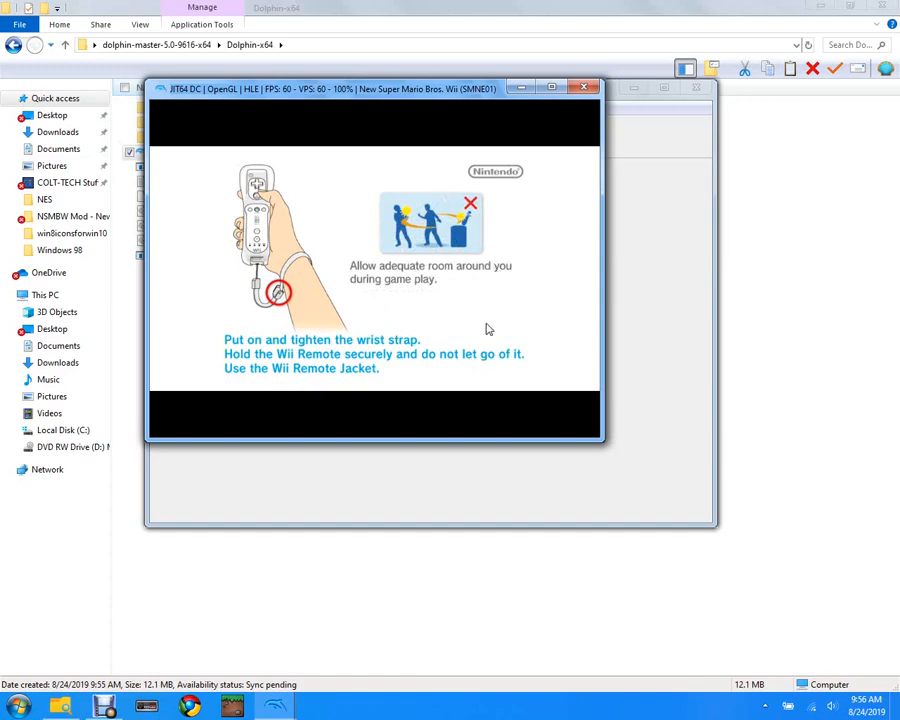
mouse_move(436, 362)
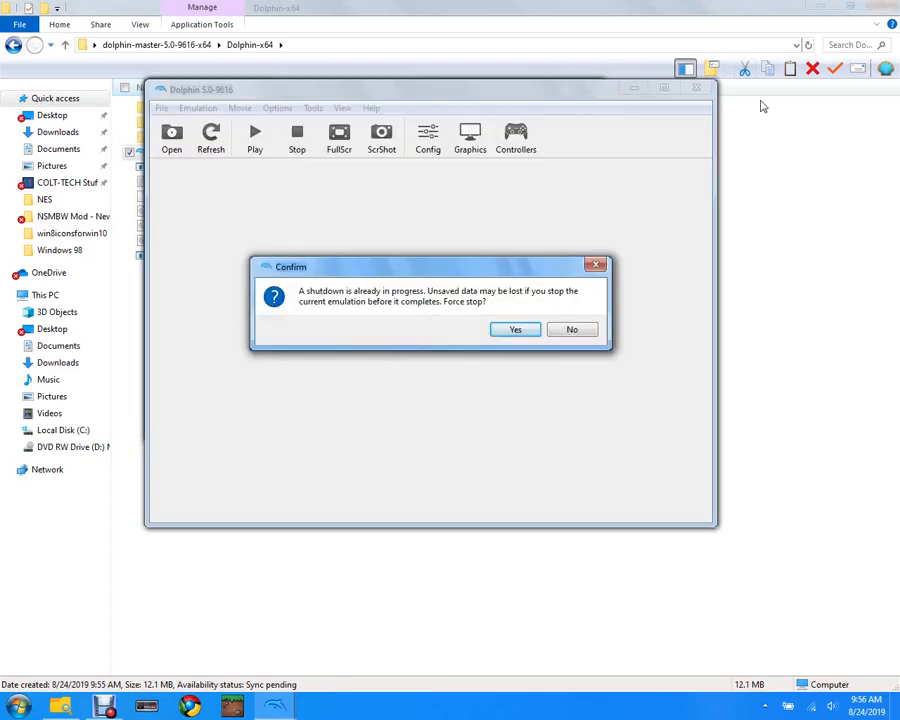
Confirm Yes to force-stop the New Super Mario Bros. Wii emulation.
click(516, 328)
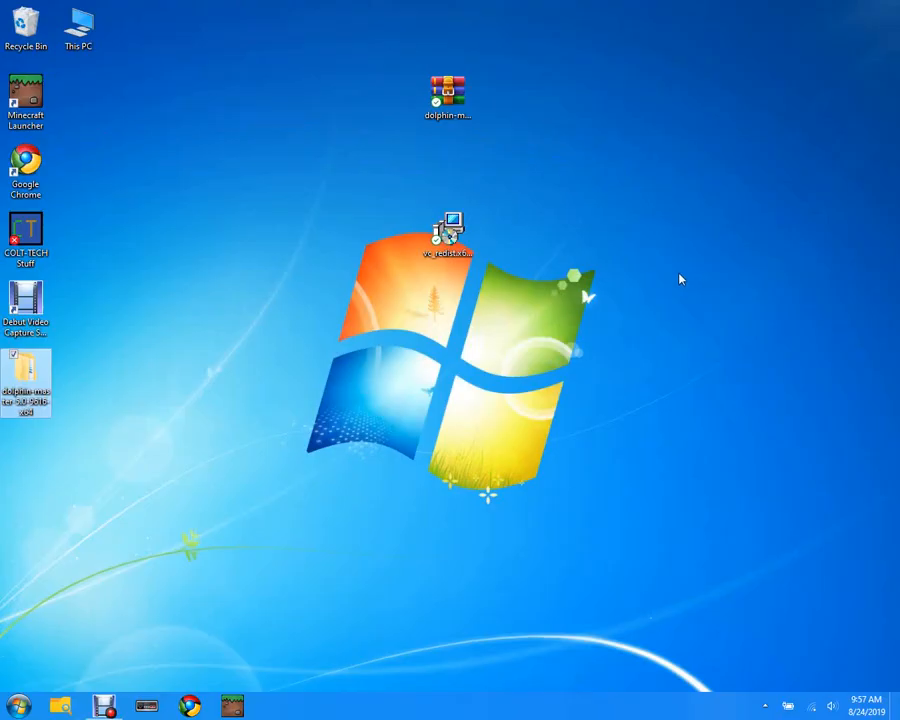
mouse_move(684, 278)
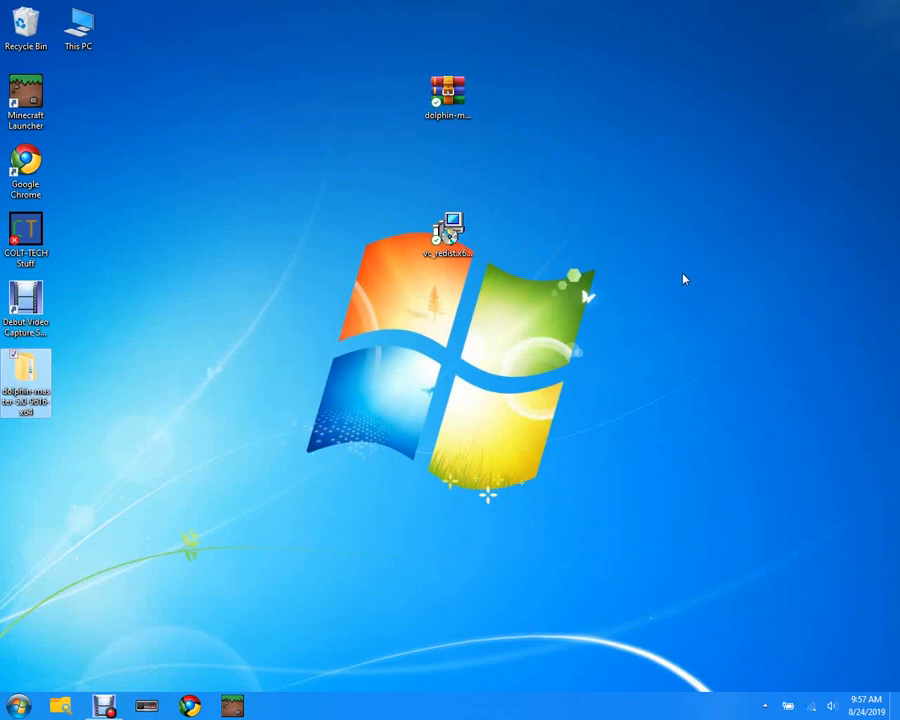